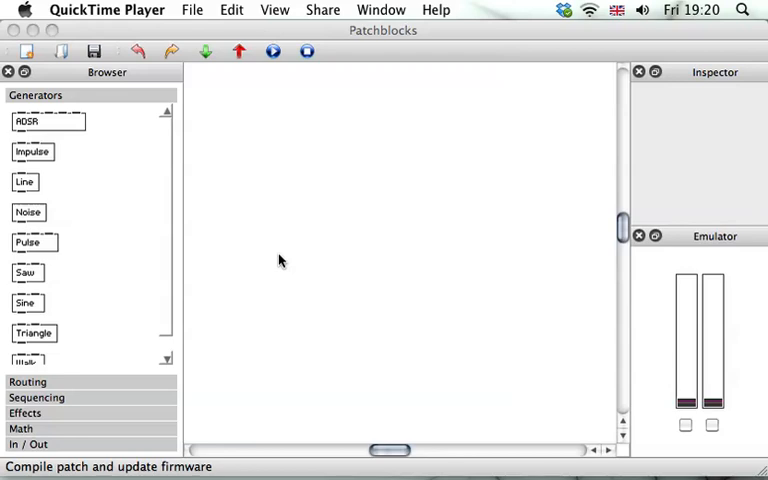
{"action": "mouse_move", "coordinate": [524, 440]}
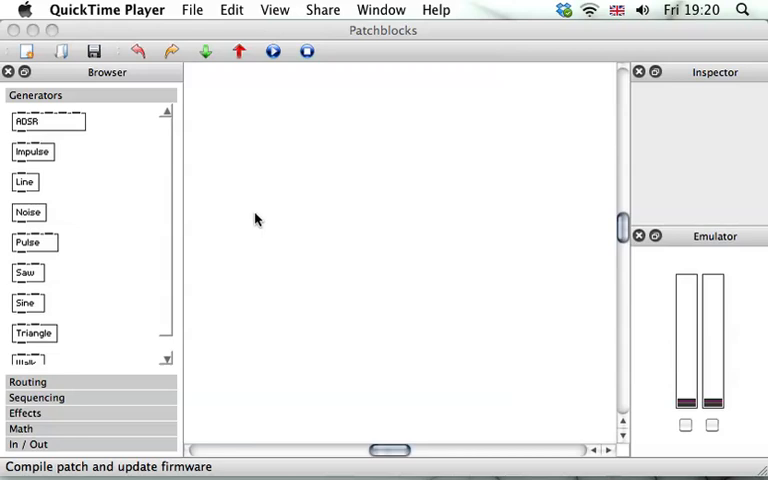
{"action": "mouse_move", "coordinate": [472, 240]}
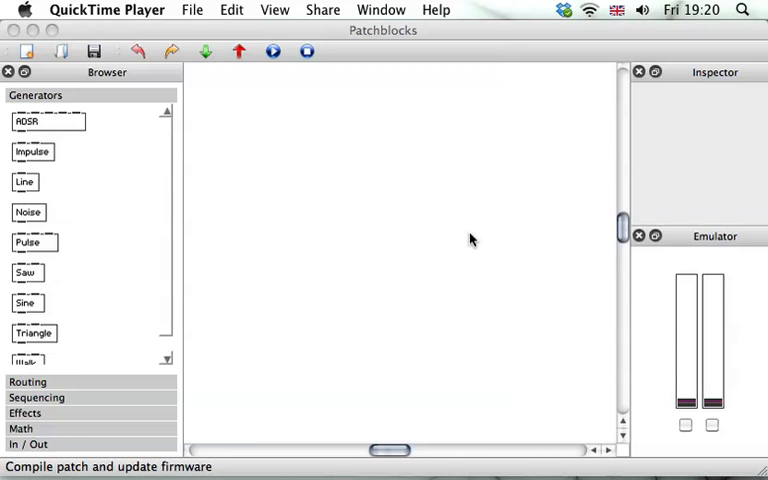
{"action": "mouse_move", "coordinate": [468, 236]}
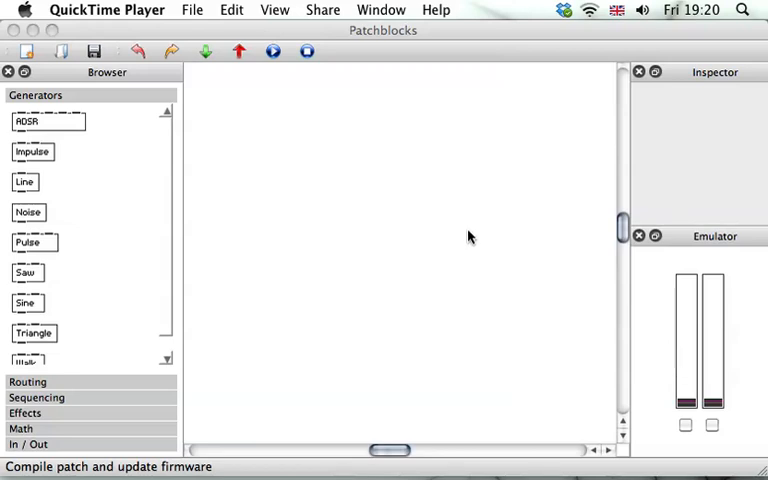
{"action": "mouse_move", "coordinate": [704, 78]}
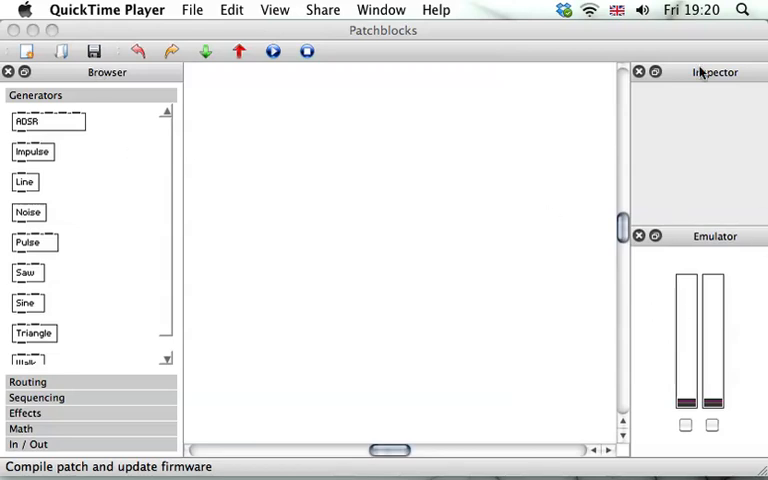
{"action": "mouse_move", "coordinate": [472, 160]}
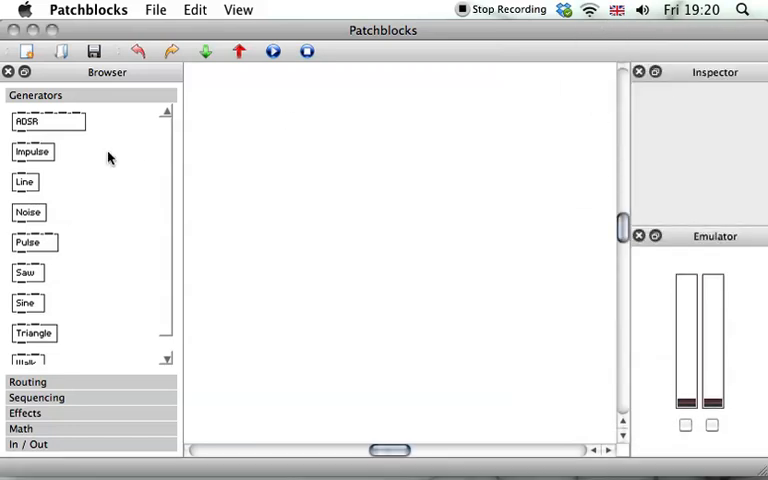
{"action": "mouse_move", "coordinate": [268, 12]}
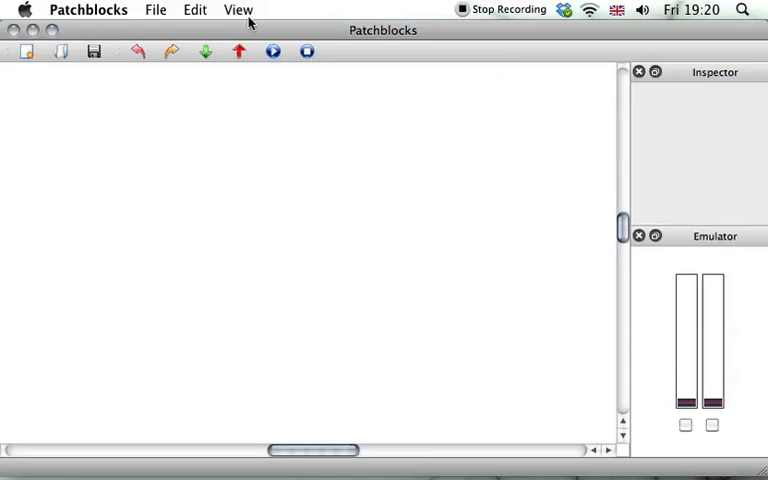
Drag an Audio Output block from In / Out onto the lower part of the canvas
{"action": "left_click", "coordinate": [236, 8]}
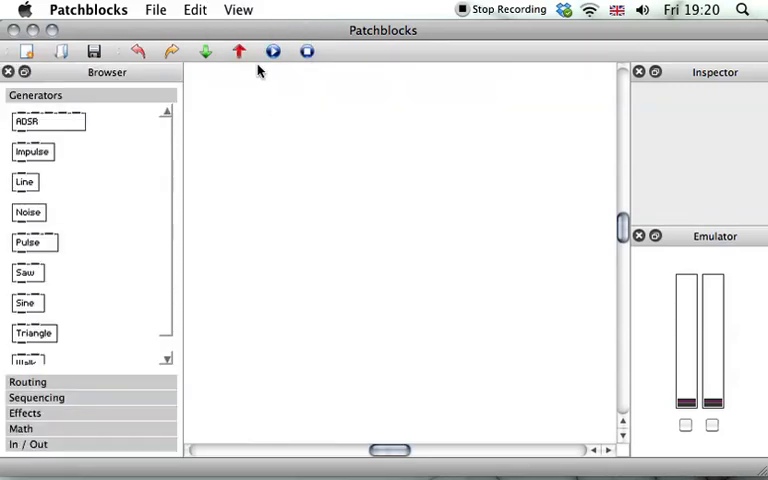
{"action": "mouse_move", "coordinate": [680, 150]}
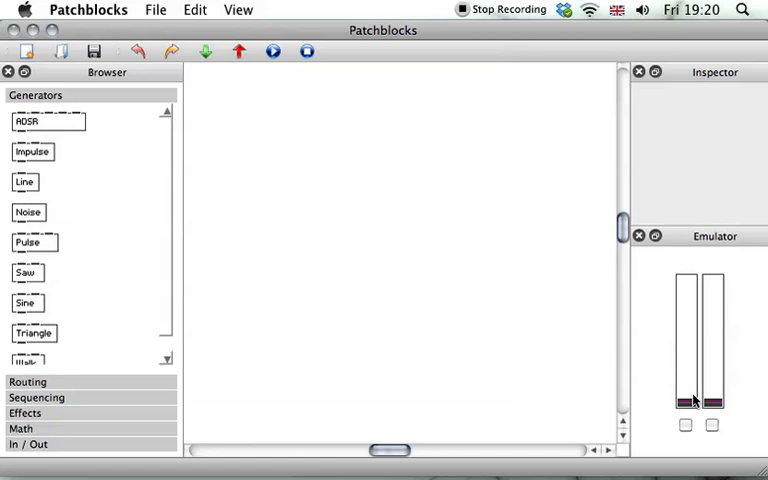
{"action": "mouse_move", "coordinate": [700, 412]}
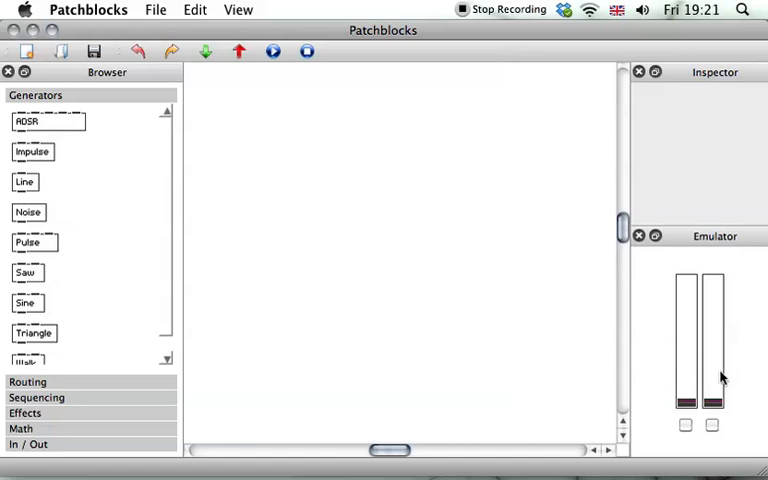
{"action": "left_click_drag", "start_coordinate": [712, 400], "coordinate": [712, 328]}
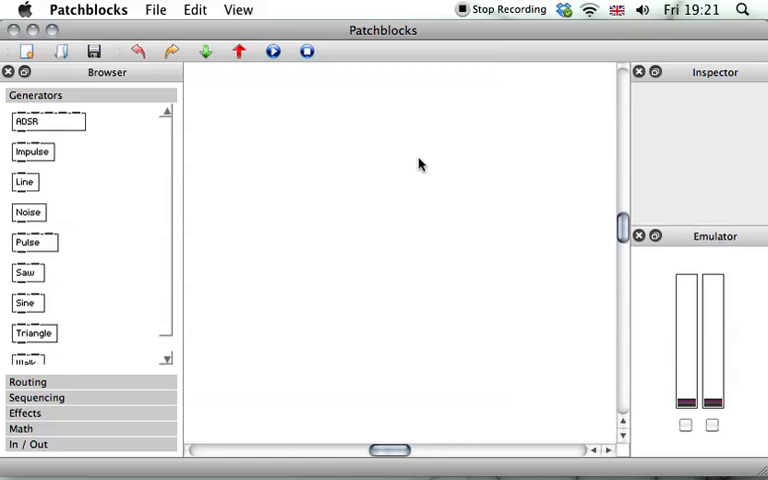
{"action": "mouse_move", "coordinate": [144, 238]}
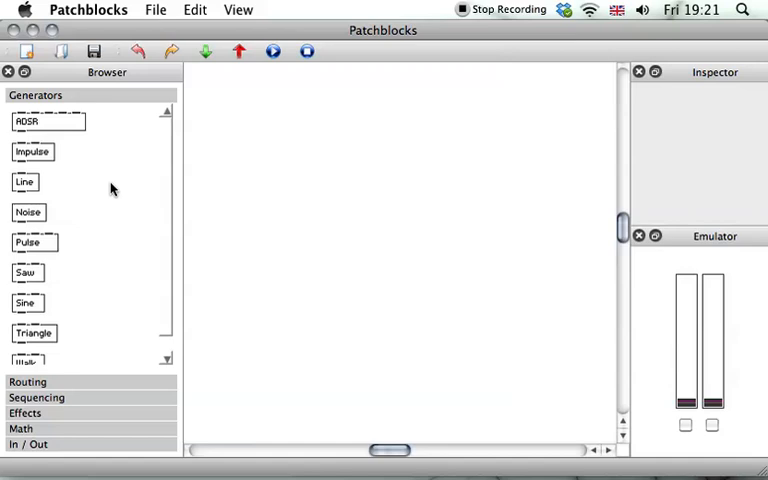
{"action": "mouse_move", "coordinate": [444, 210]}
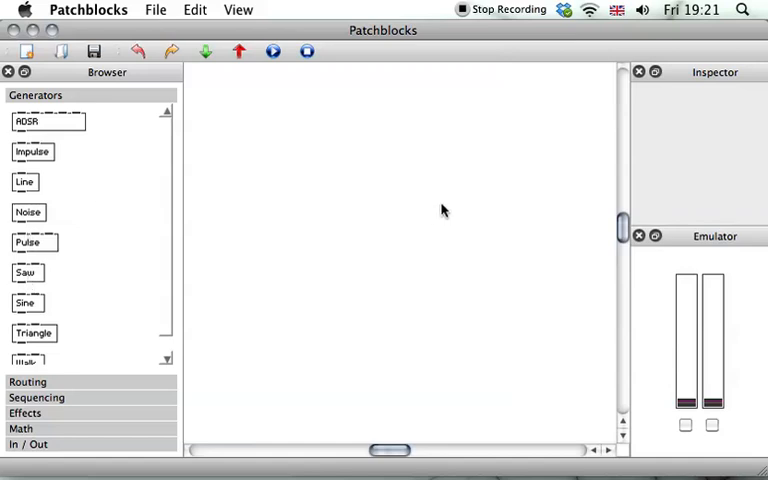
{"action": "mouse_move", "coordinate": [400, 198]}
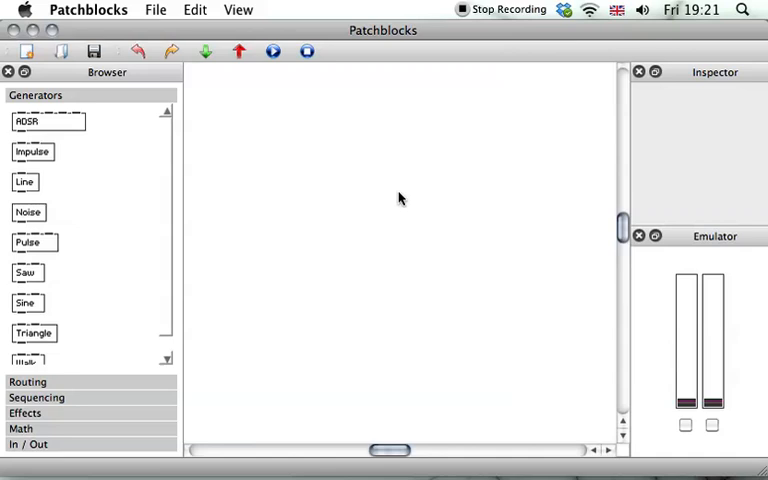
{"action": "mouse_move", "coordinate": [396, 194]}
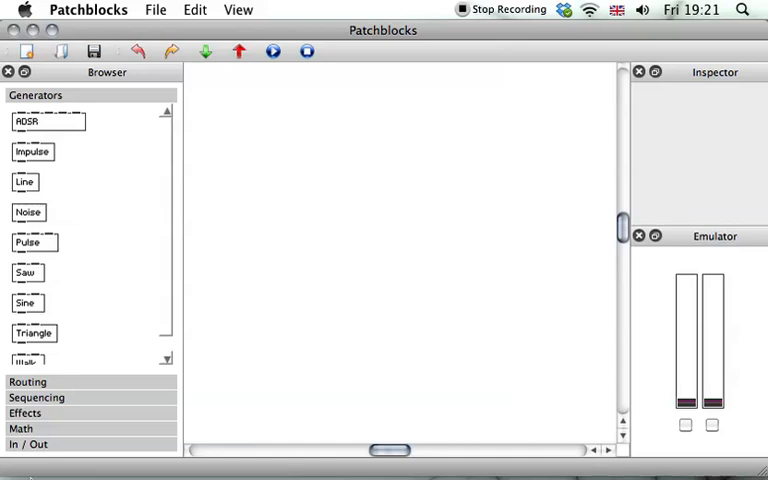
{"action": "mouse_move", "coordinate": [180, 328]}
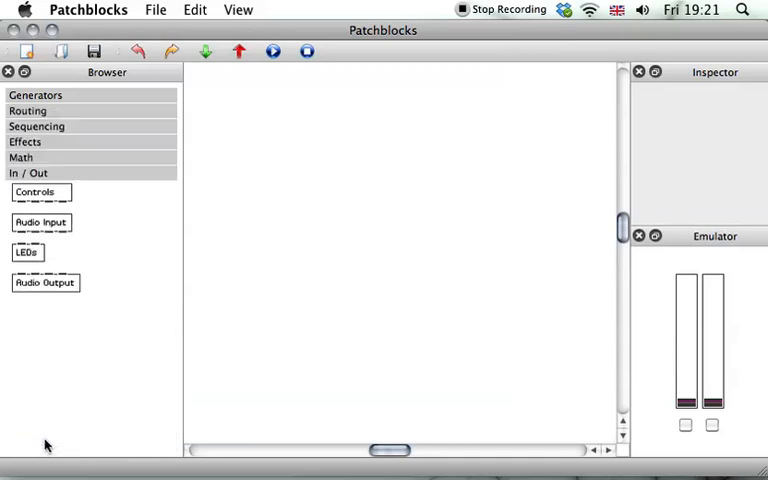
{"action": "mouse_move", "coordinate": [70, 300]}
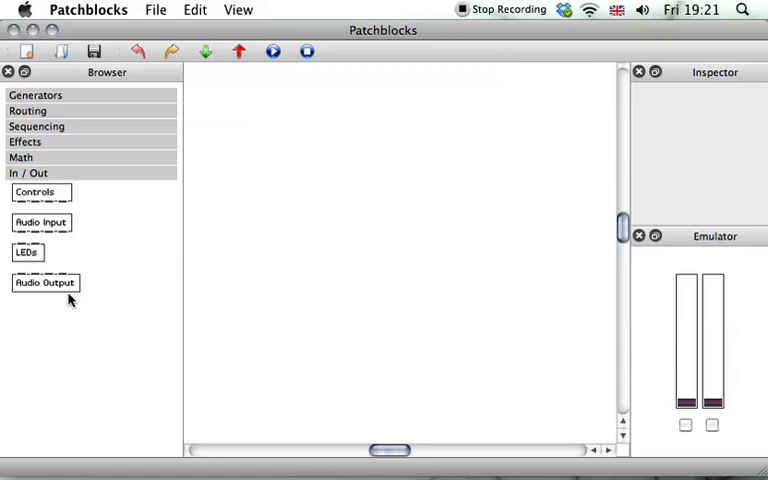
{"action": "left_click_drag", "start_coordinate": [44, 282], "coordinate": [432, 356]}
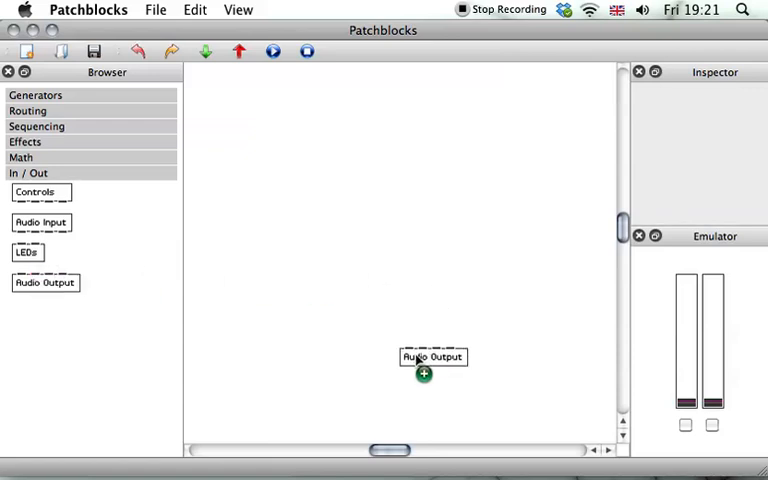
{"action": "left_click_drag", "start_coordinate": [432, 356], "coordinate": [404, 380]}
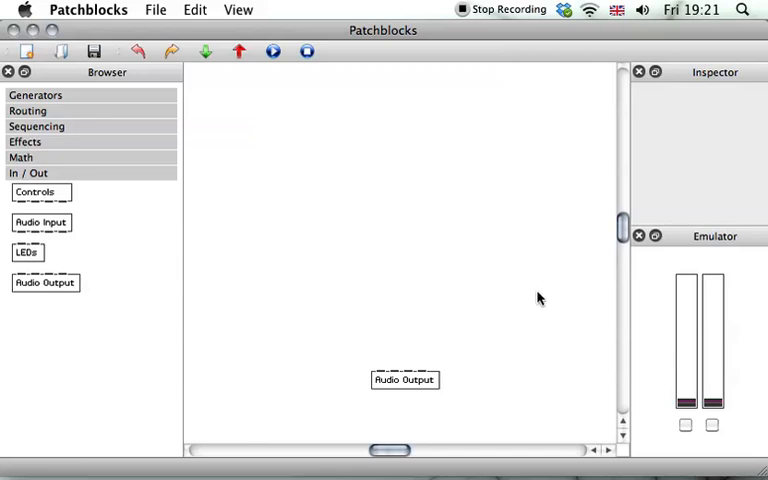
{"action": "mouse_move", "coordinate": [320, 292]}
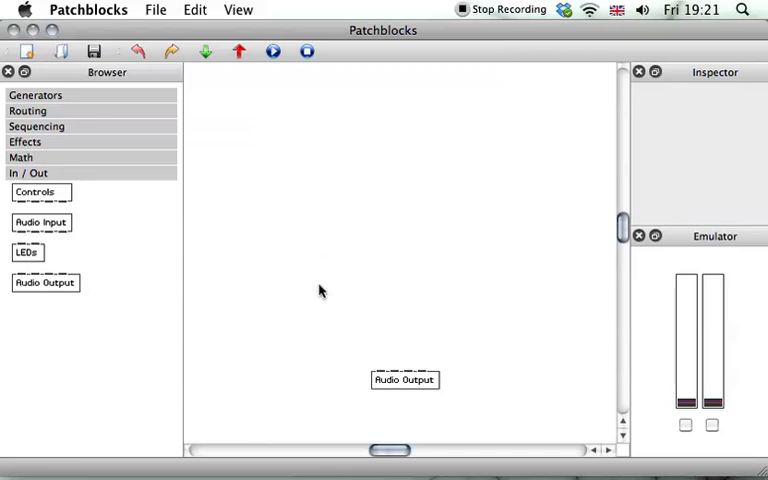
{"action": "mouse_move", "coordinate": [324, 292]}
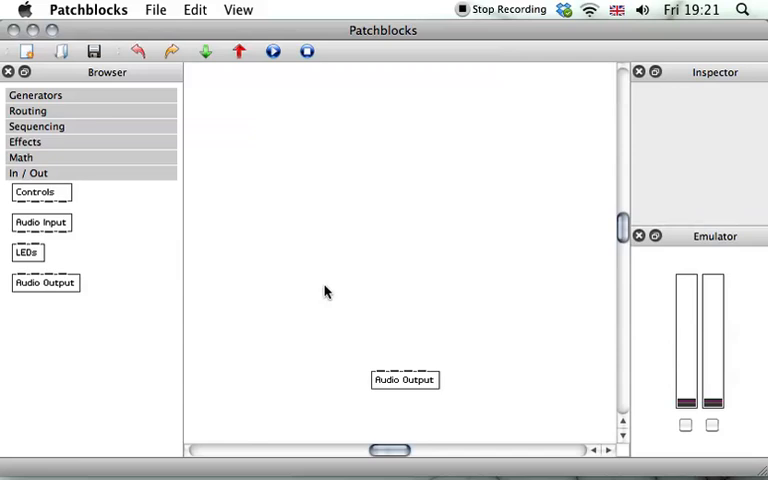
{"action": "mouse_move", "coordinate": [26, 324]}
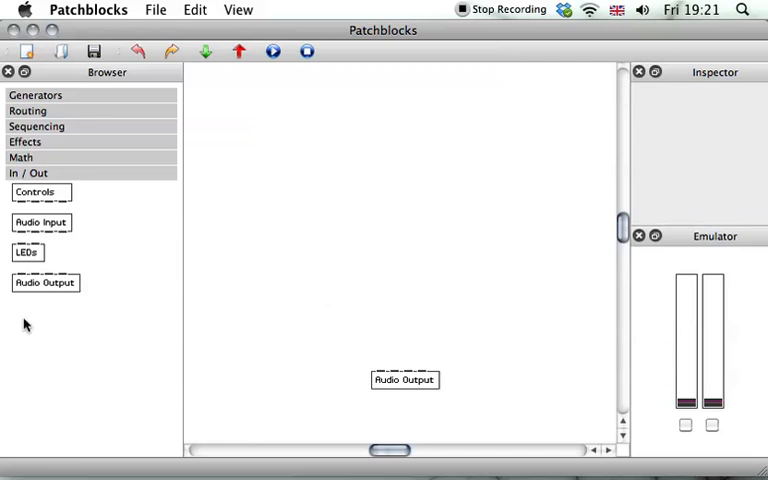
{"action": "mouse_move", "coordinate": [352, 396]}
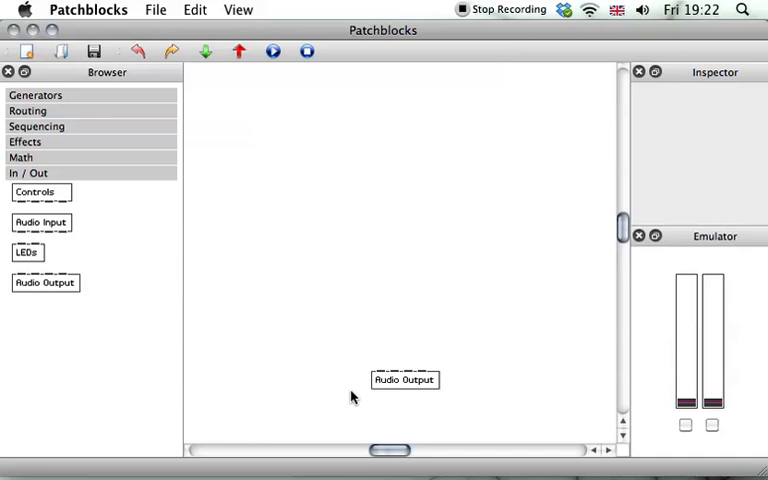
{"action": "mouse_move", "coordinate": [352, 396]}
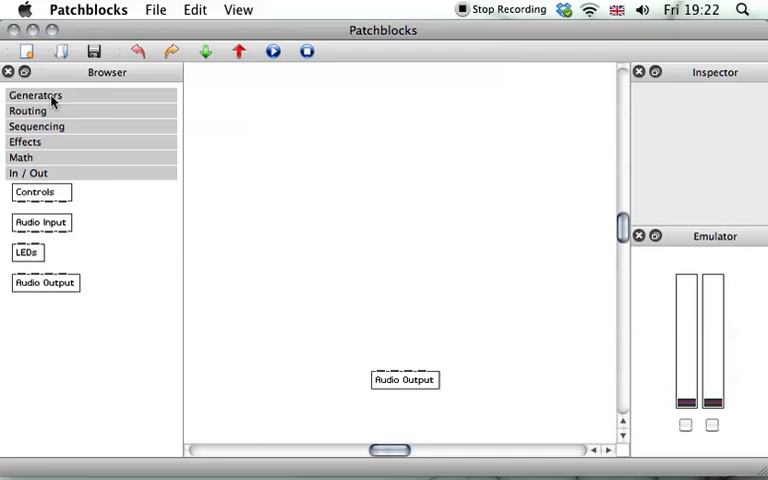
Add a Saw oscillator from the generators above Audio Output and wire it into the left channel
{"action": "left_click", "coordinate": [36, 96]}
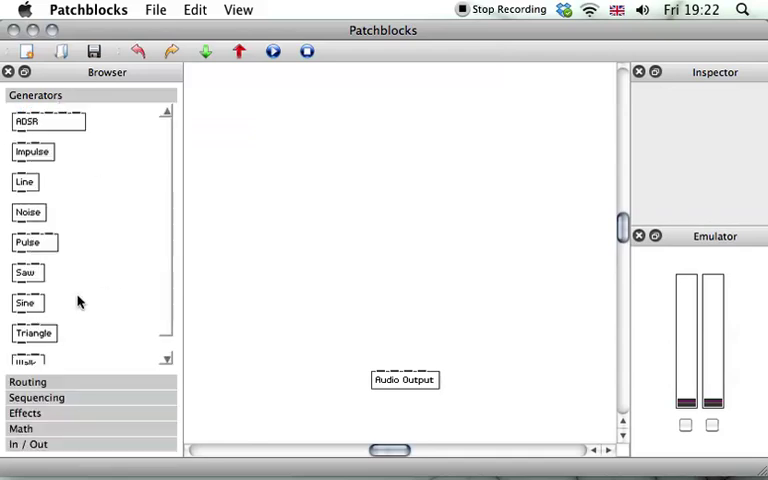
{"action": "mouse_move", "coordinate": [26, 272]}
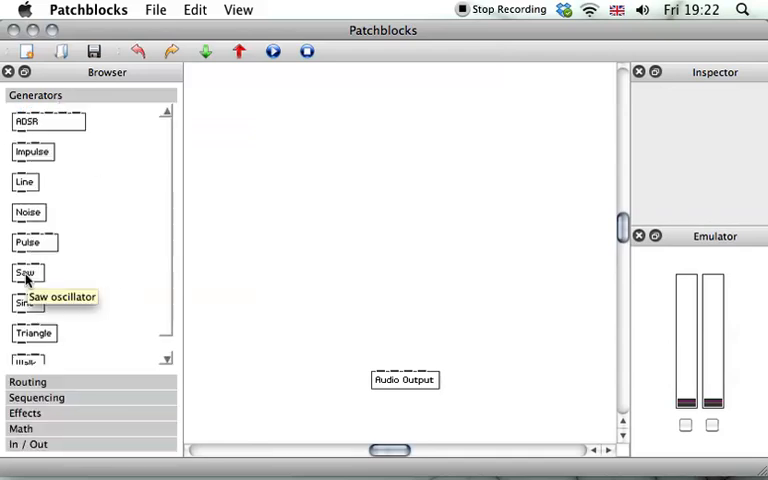
{"action": "left_click_drag", "start_coordinate": [24, 272], "coordinate": [390, 290]}
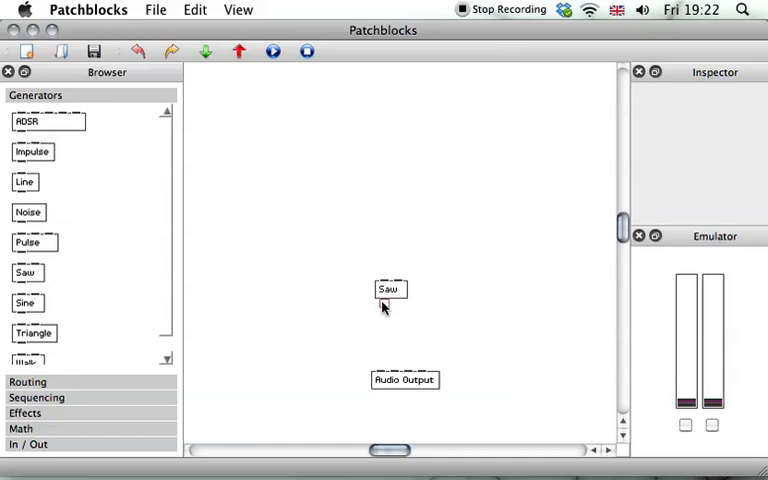
{"action": "left_click", "coordinate": [388, 288]}
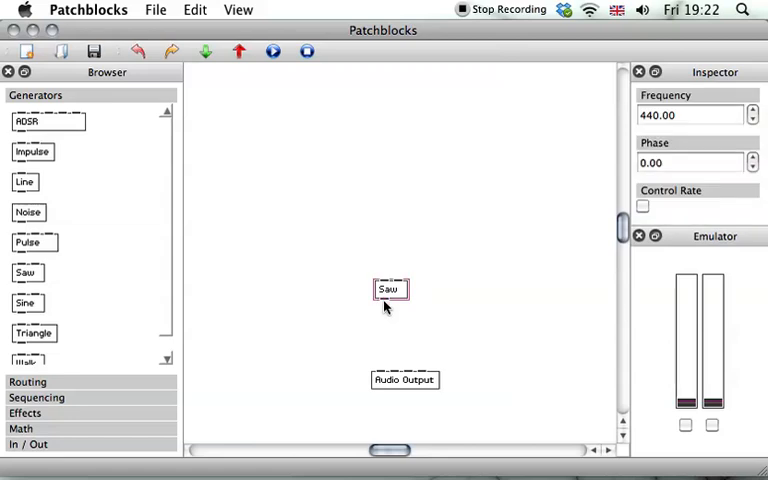
{"action": "left_click_drag", "start_coordinate": [388, 300], "coordinate": [388, 370]}
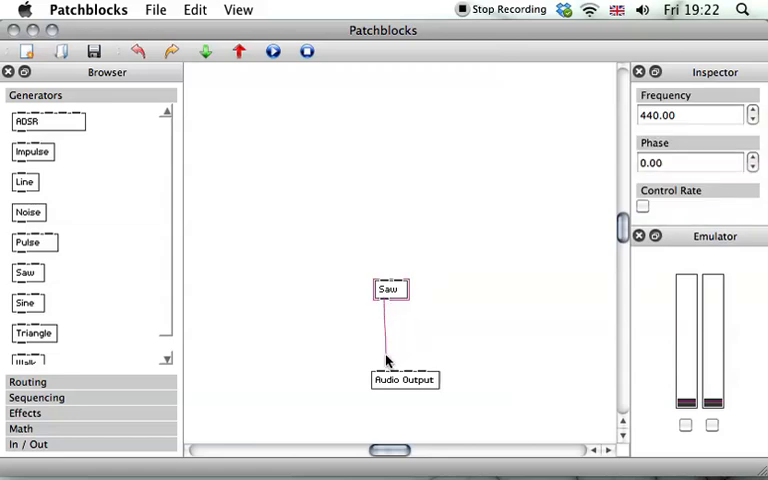
{"action": "mouse_move", "coordinate": [396, 370]}
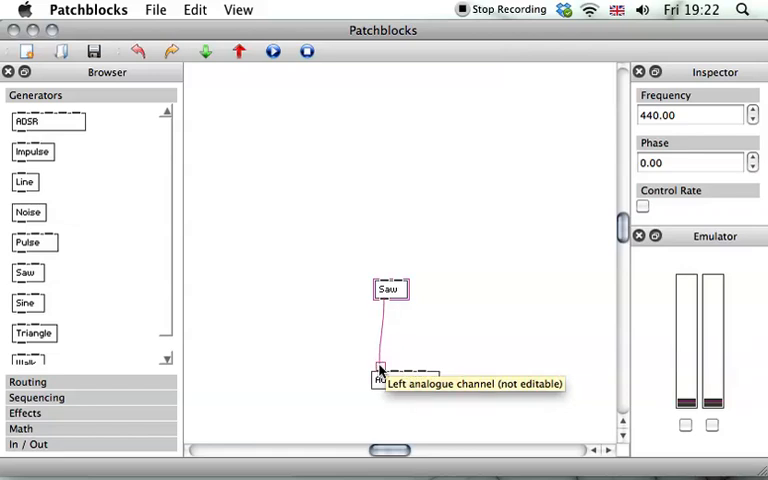
{"action": "mouse_move", "coordinate": [460, 324]}
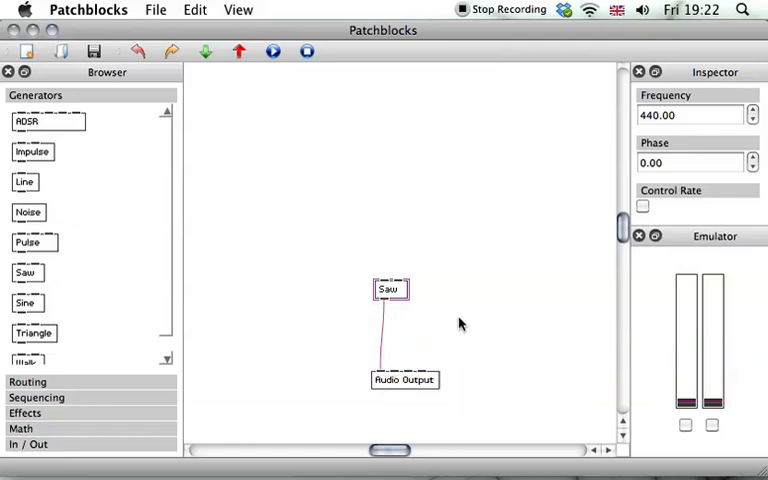
{"action": "left_click_drag", "start_coordinate": [388, 288], "coordinate": [428, 272]}
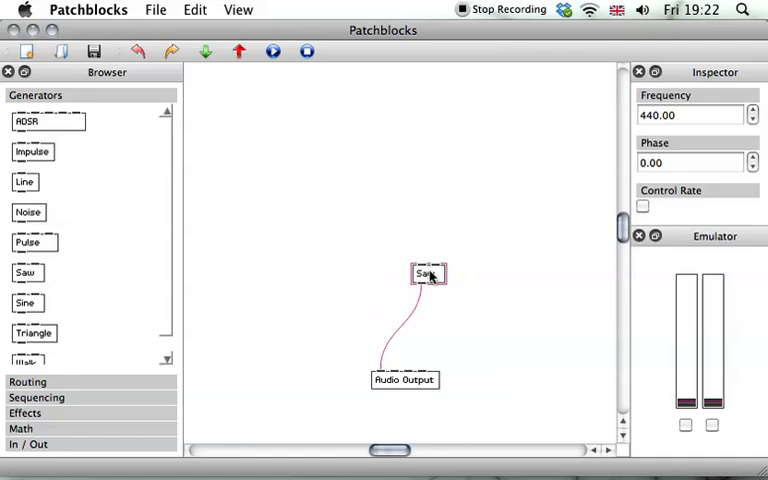
Move the Saw block left so it sits directly above Audio Output
{"action": "left_click_drag", "start_coordinate": [428, 272], "coordinate": [372, 294]}
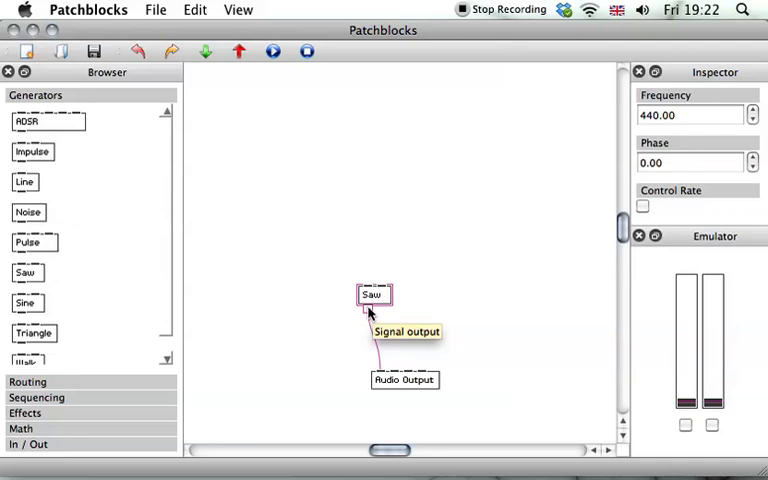
{"action": "mouse_move", "coordinate": [380, 296]}
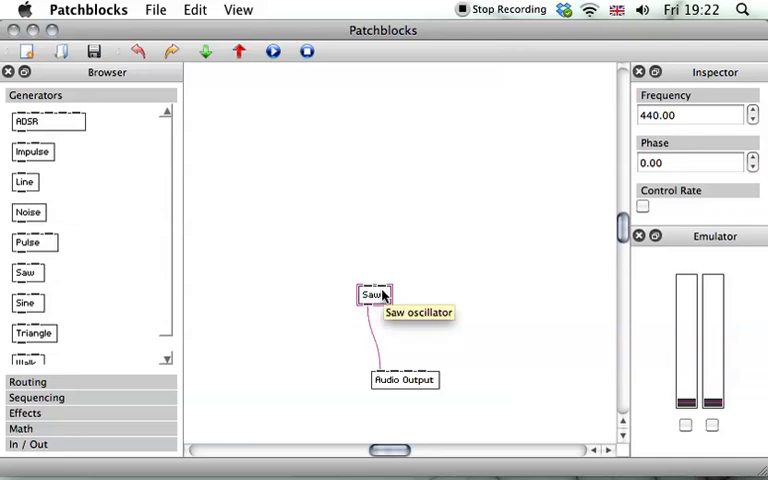
{"action": "mouse_move", "coordinate": [402, 380]}
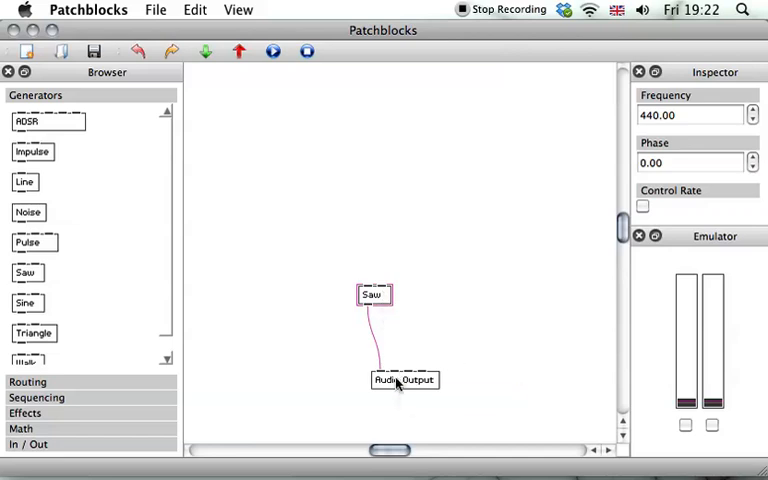
{"action": "mouse_move", "coordinate": [378, 324]}
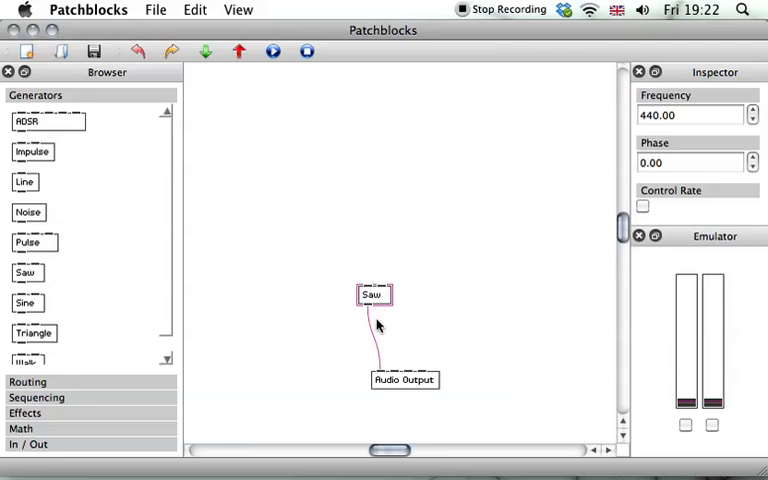
Toggle a View menu panel option so the Emulator becomes a compact panel below the Inspector
{"action": "left_click", "coordinate": [240, 10]}
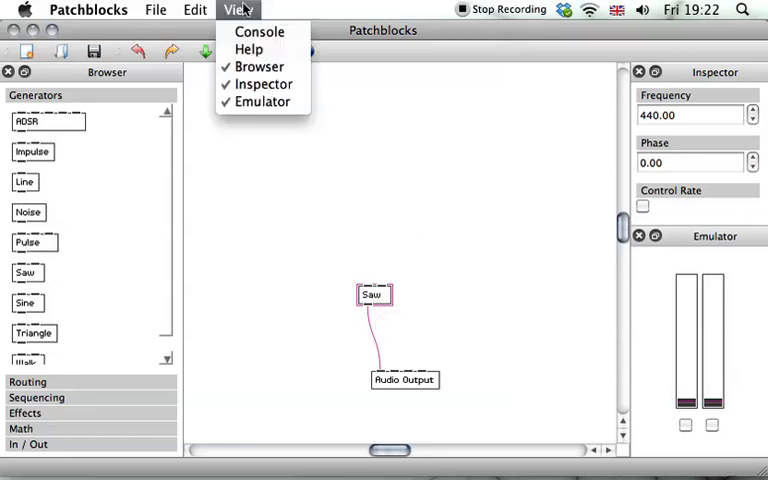
{"action": "left_click", "coordinate": [248, 48]}
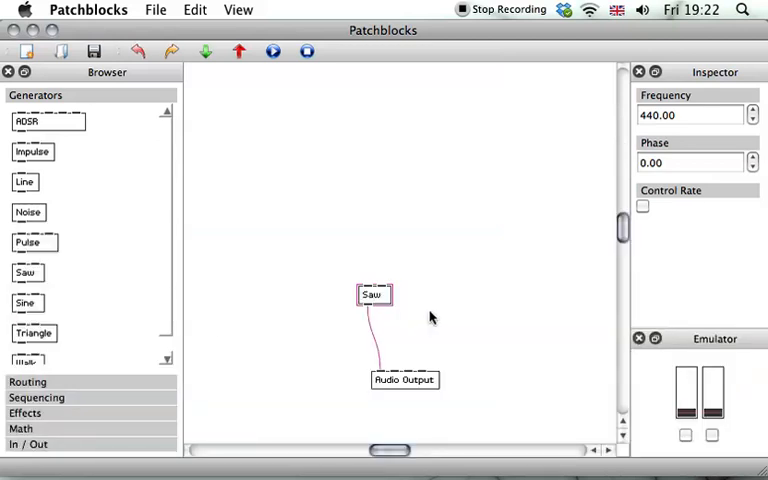
{"action": "mouse_move", "coordinate": [366, 328]}
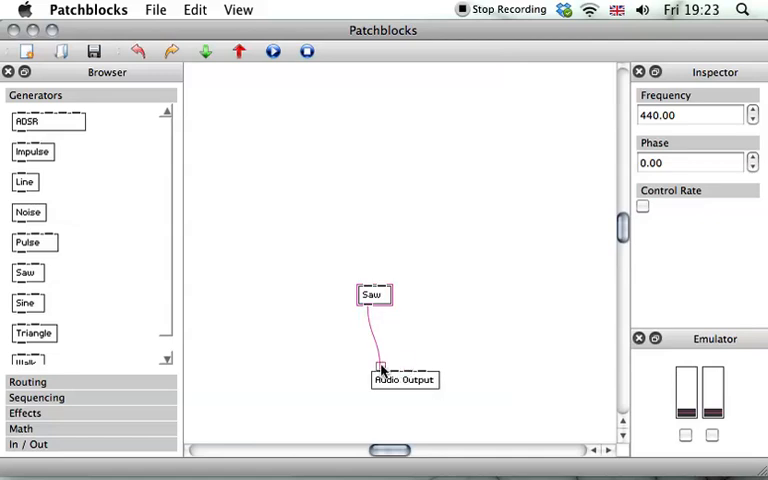
{"action": "mouse_move", "coordinate": [398, 364]}
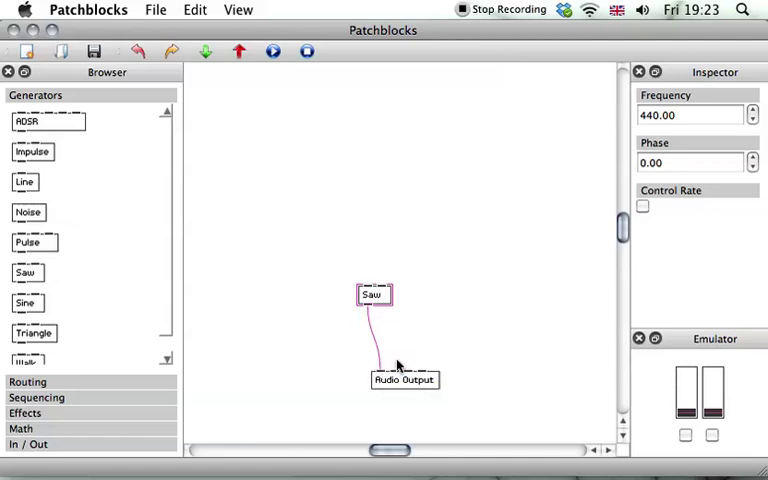
{"action": "mouse_move", "coordinate": [374, 310]}
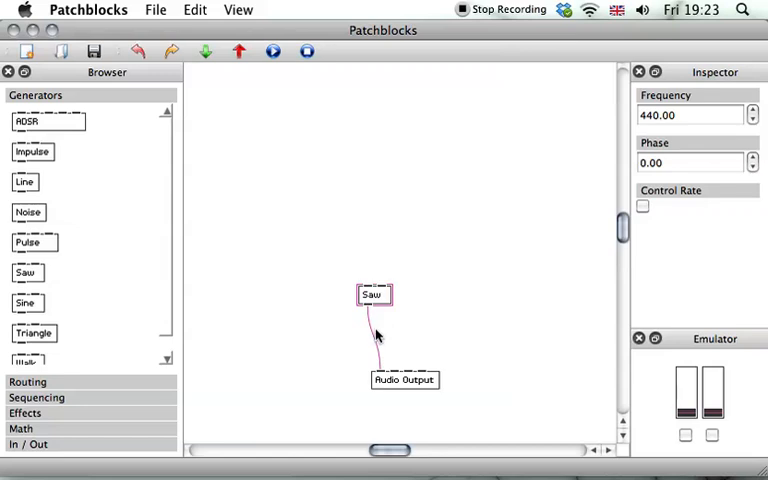
{"action": "mouse_move", "coordinate": [368, 312]}
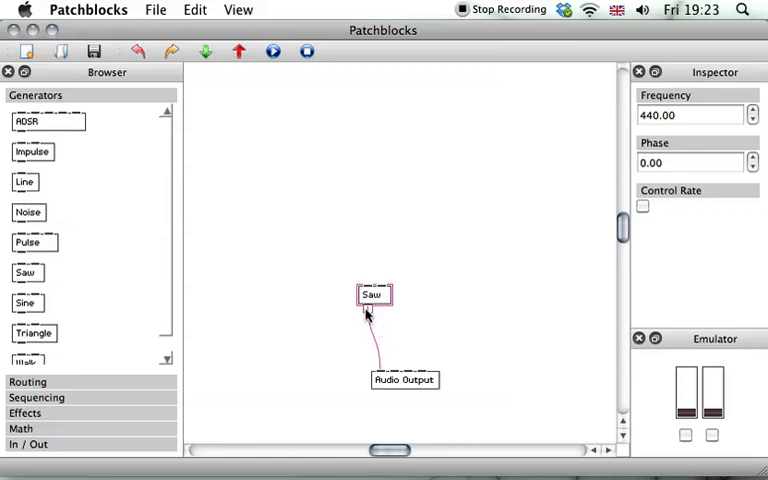
{"action": "mouse_move", "coordinate": [372, 312]}
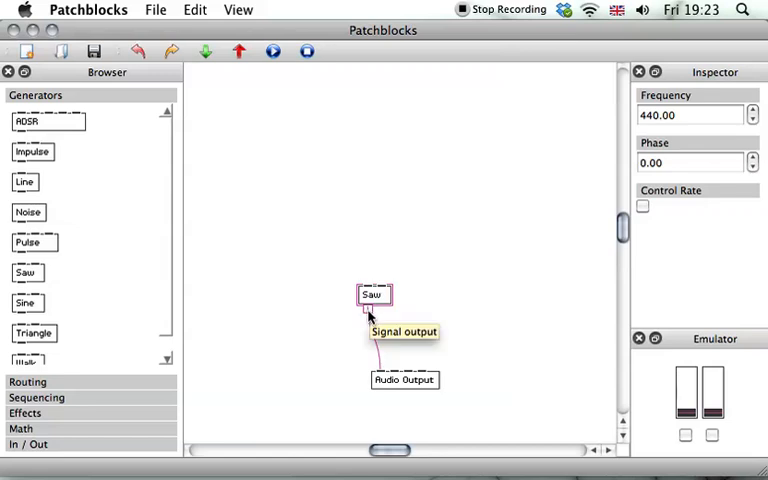
{"action": "mouse_move", "coordinate": [528, 308]}
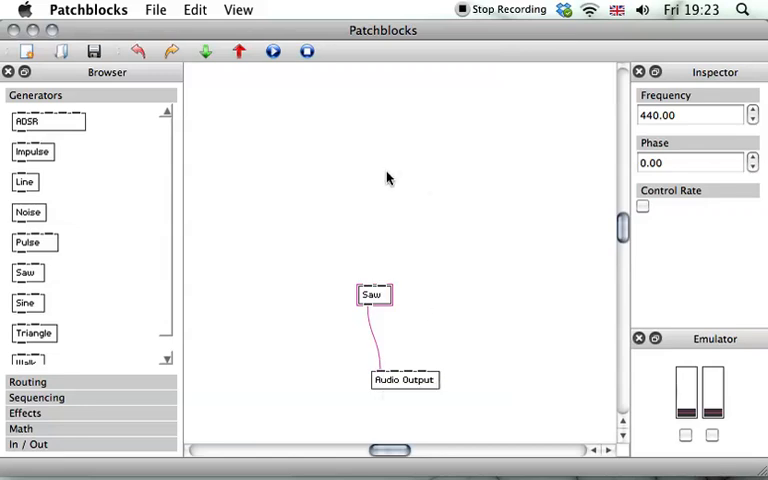
{"action": "mouse_move", "coordinate": [376, 188]}
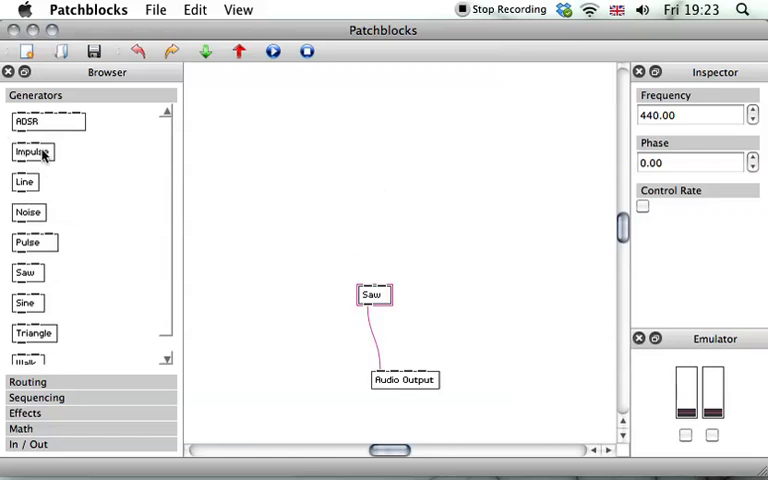
{"action": "mouse_move", "coordinate": [260, 244]}
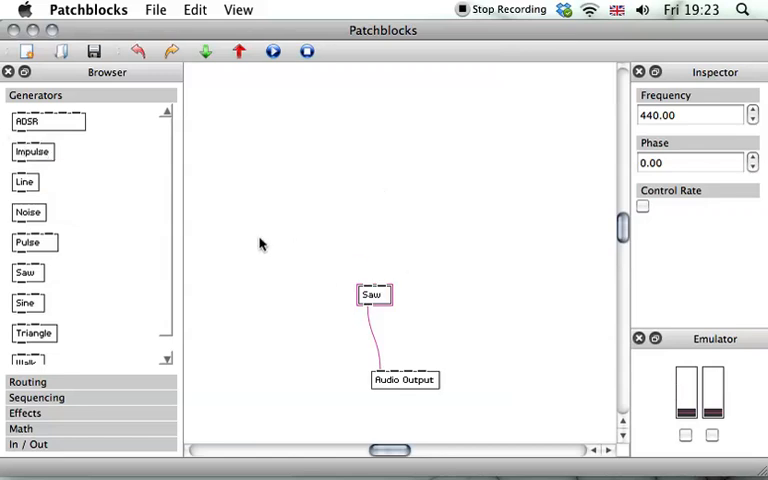
{"action": "mouse_move", "coordinate": [466, 104]}
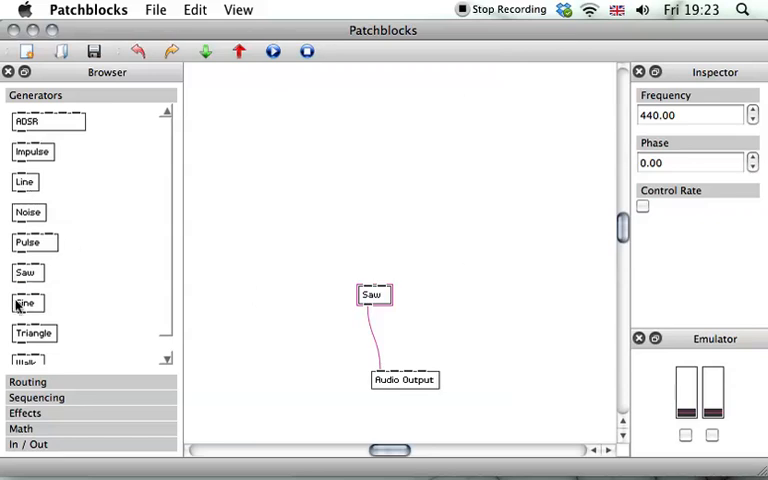
{"action": "mouse_move", "coordinate": [268, 246]}
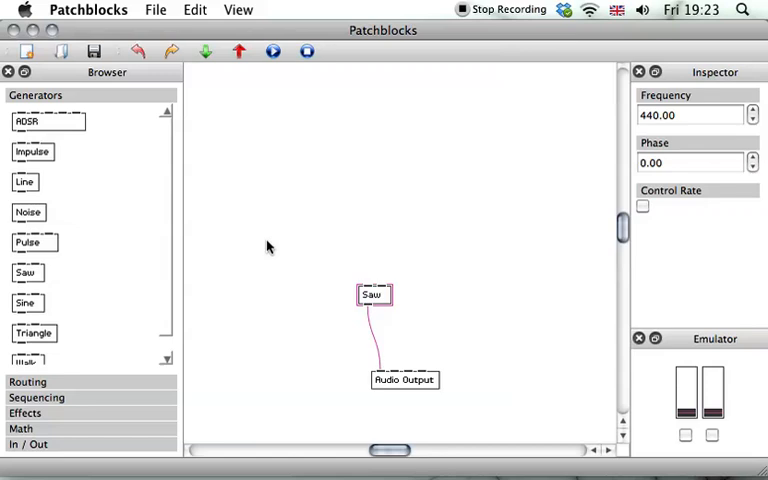
{"action": "mouse_move", "coordinate": [276, 246]}
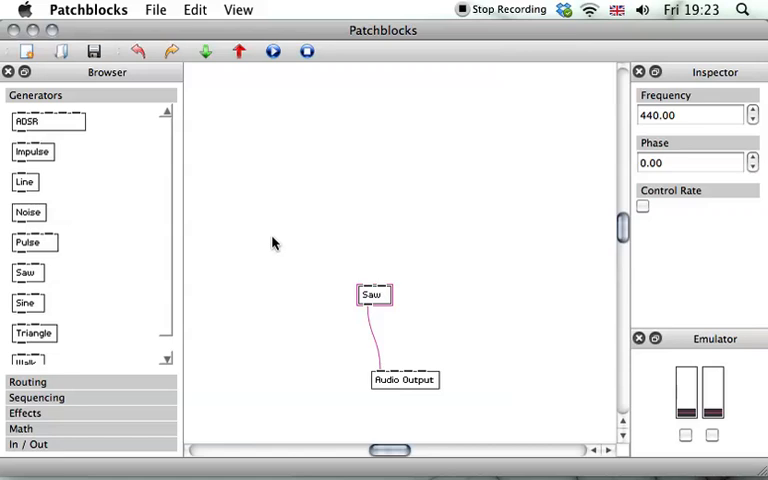
{"action": "mouse_move", "coordinate": [368, 304]}
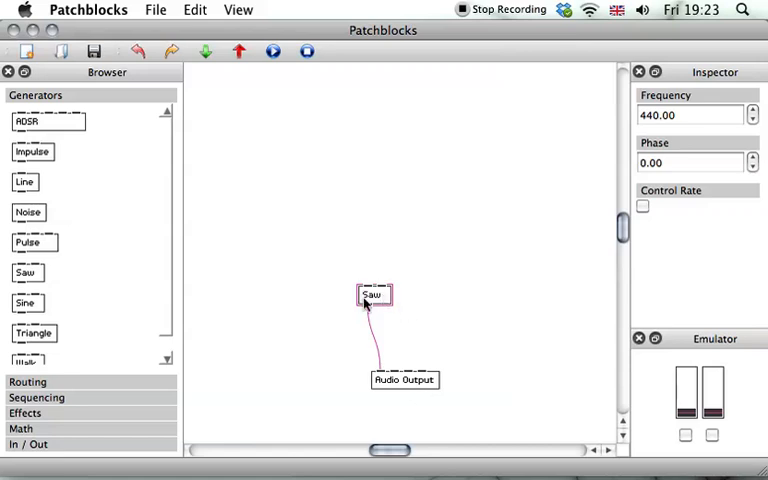
{"action": "mouse_move", "coordinate": [336, 120]}
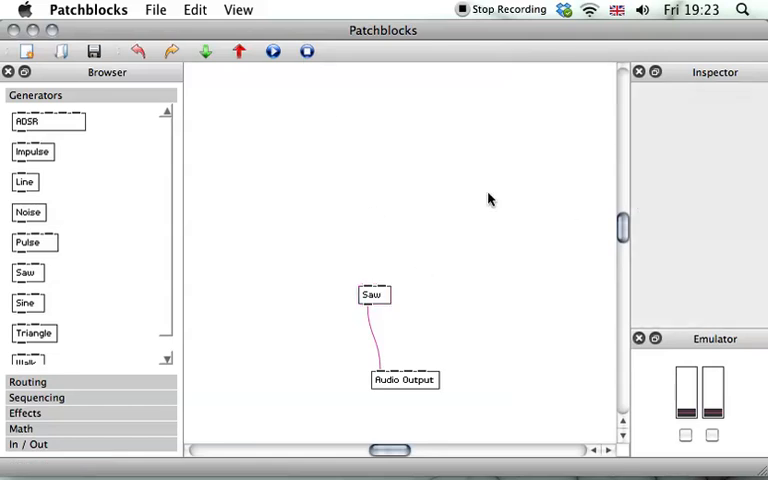
Set the Saw oscillator's Frequency to 300 in the Inspector and start the emulator
{"action": "left_click", "coordinate": [372, 294]}
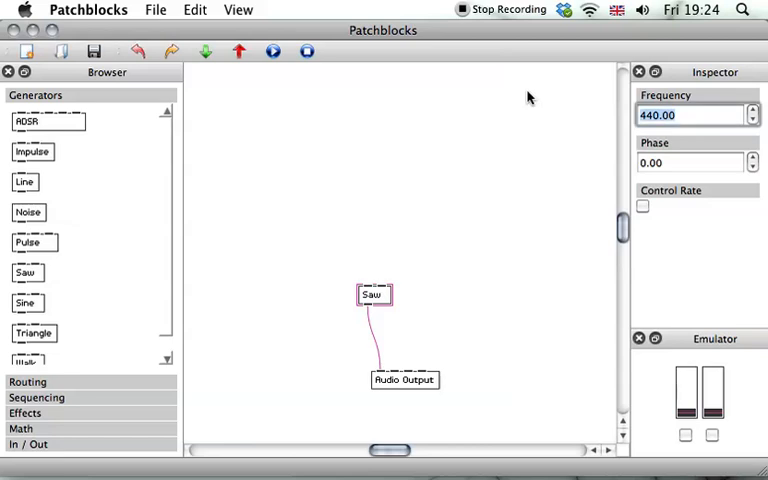
{"action": "type", "text": "30"}
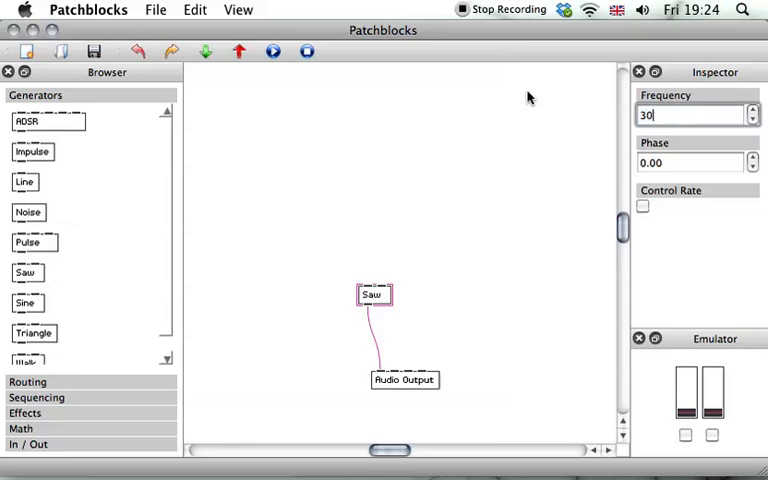
{"action": "type", "text": "300.00"}
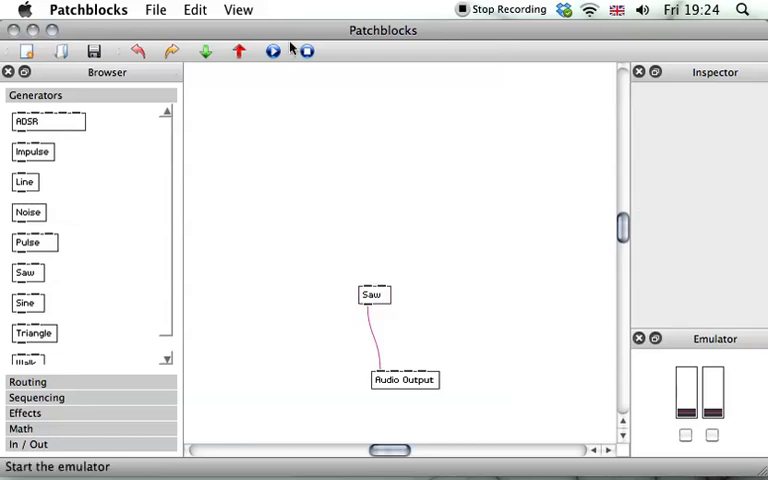
{"action": "left_click", "coordinate": [306, 52]}
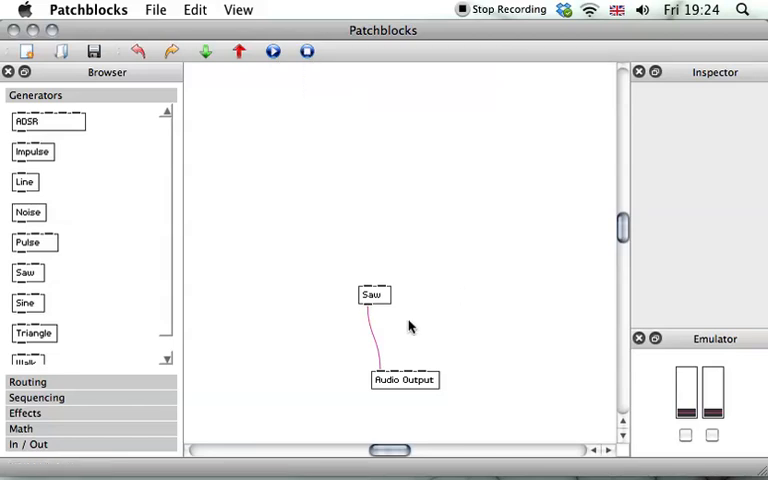
{"action": "left_click", "coordinate": [372, 294]}
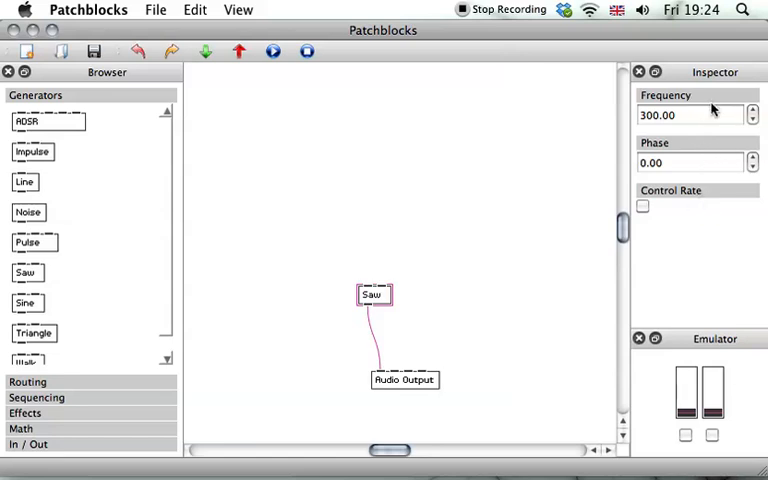
{"action": "mouse_move", "coordinate": [392, 288]}
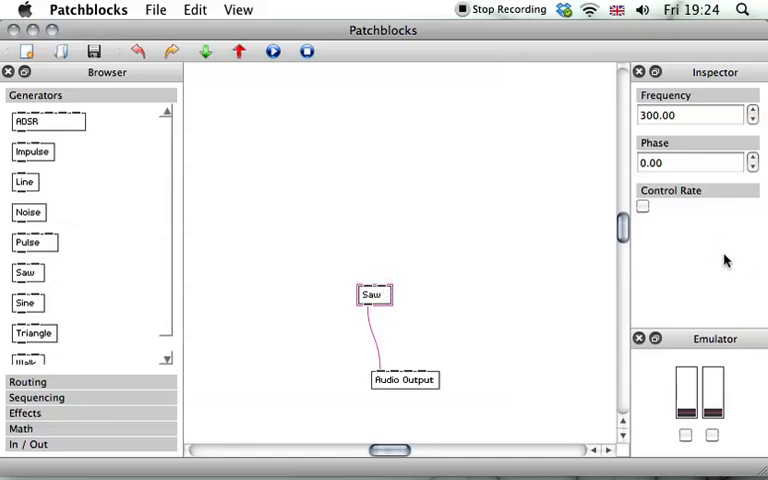
{"action": "mouse_move", "coordinate": [702, 240]}
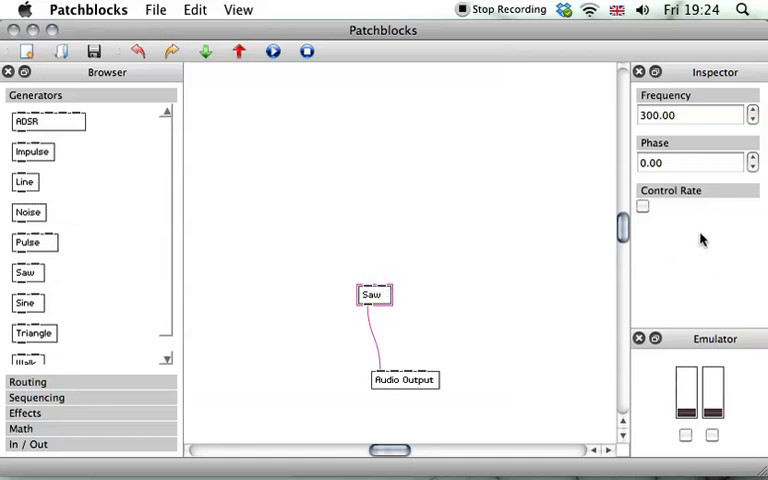
{"action": "mouse_move", "coordinate": [704, 260]}
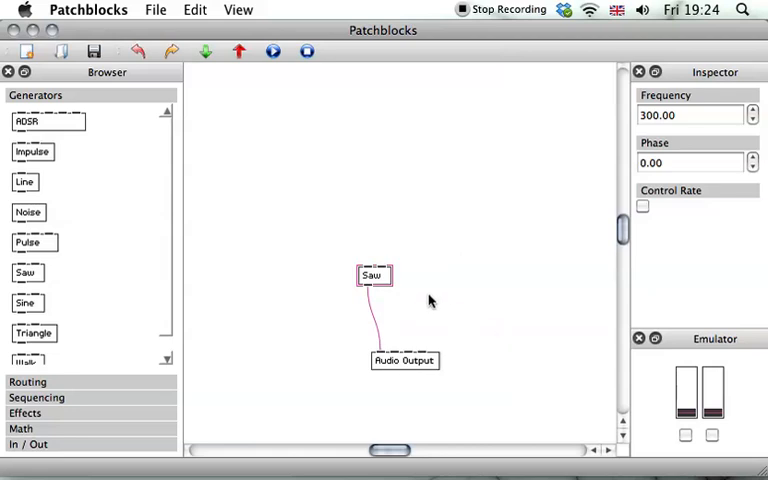
{"action": "mouse_move", "coordinate": [334, 252]}
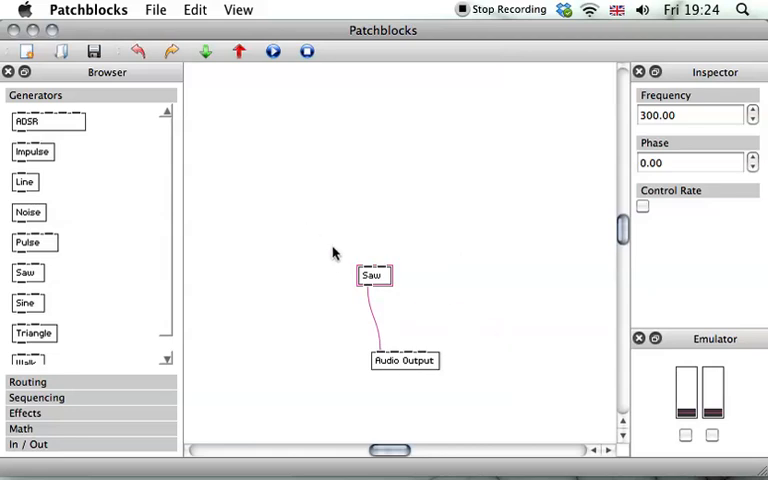
{"action": "mouse_move", "coordinate": [278, 292]}
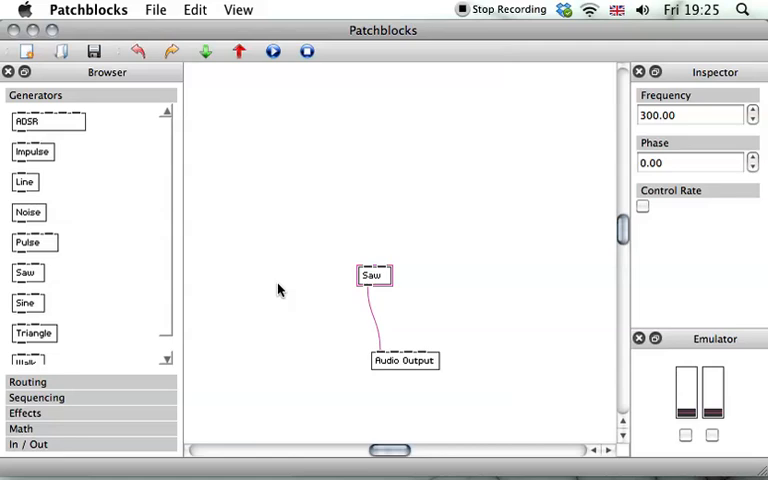
{"action": "mouse_move", "coordinate": [356, 270]}
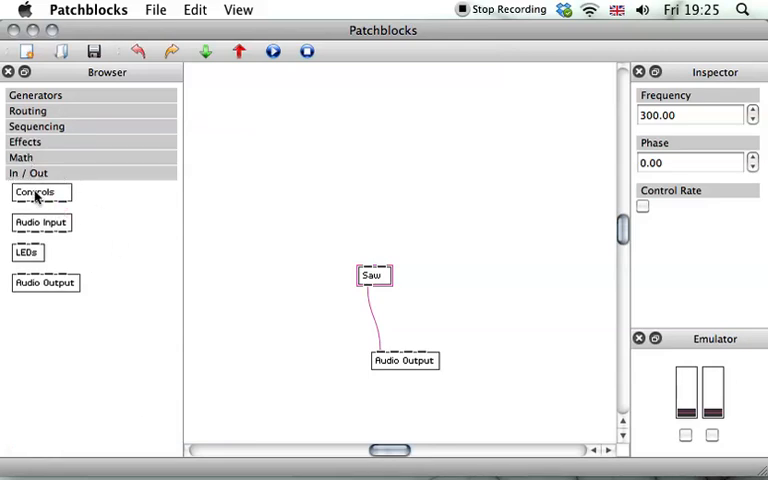
Drag a Controls block from In / Out onto the canvas above Saw
{"action": "left_click_drag", "start_coordinate": [40, 192], "coordinate": [392, 188]}
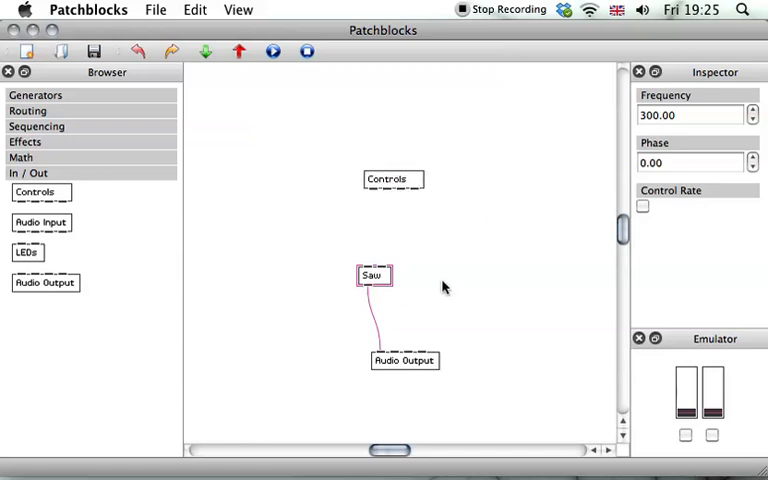
{"action": "mouse_move", "coordinate": [376, 200]}
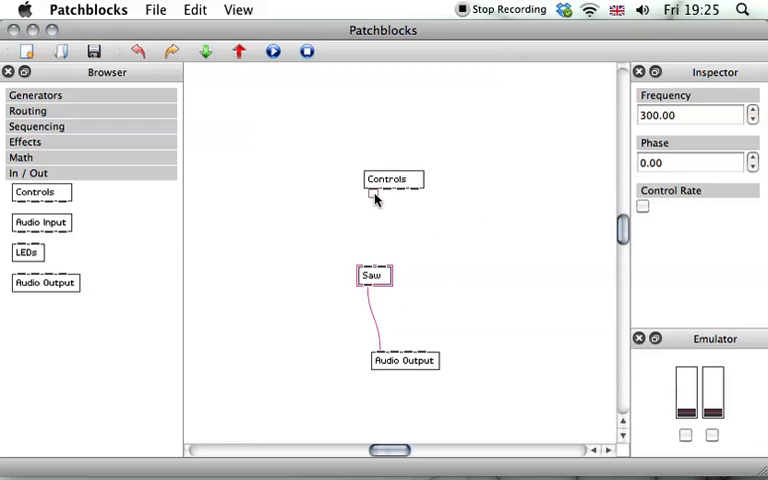
{"action": "mouse_move", "coordinate": [398, 196]}
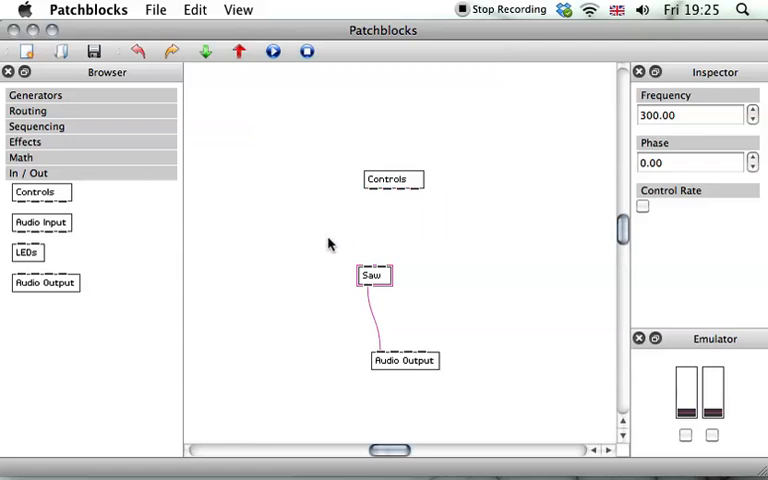
{"action": "mouse_move", "coordinate": [376, 196]}
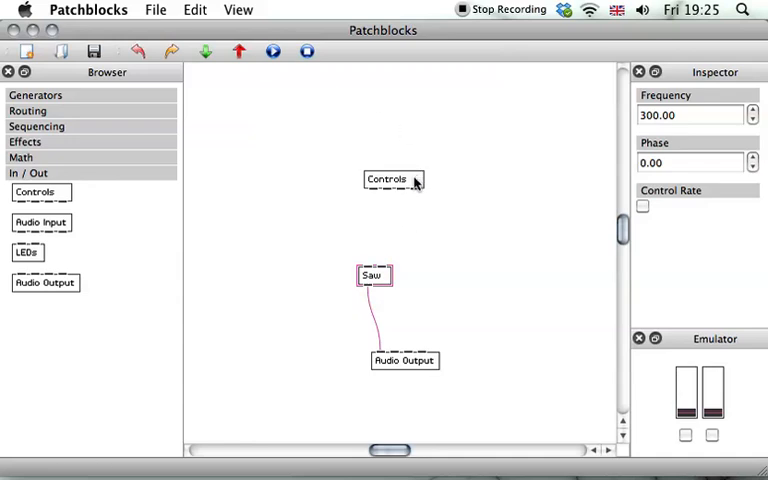
Show the Help panel describing the Controls block's knob and button outputs
{"action": "left_click", "coordinate": [238, 10]}
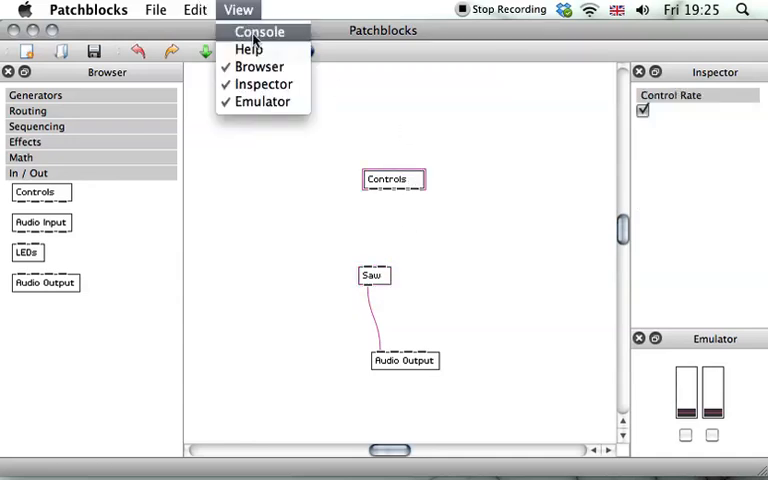
{"action": "left_click", "coordinate": [248, 48]}
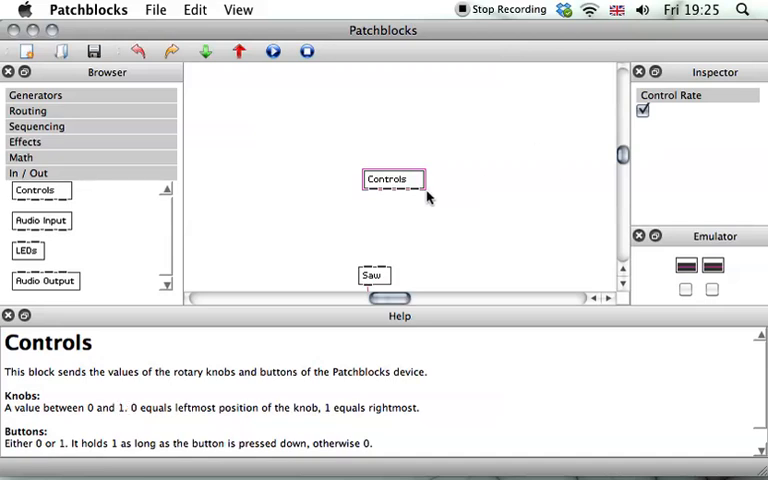
{"action": "mouse_move", "coordinate": [392, 200]}
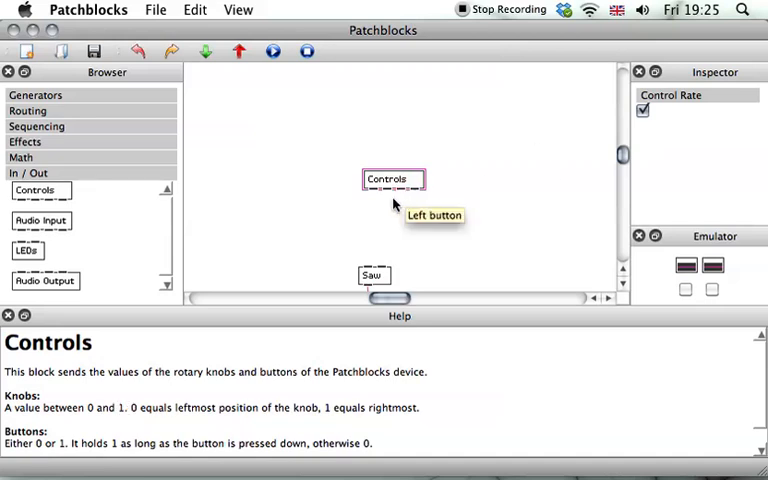
{"action": "mouse_move", "coordinate": [498, 180]}
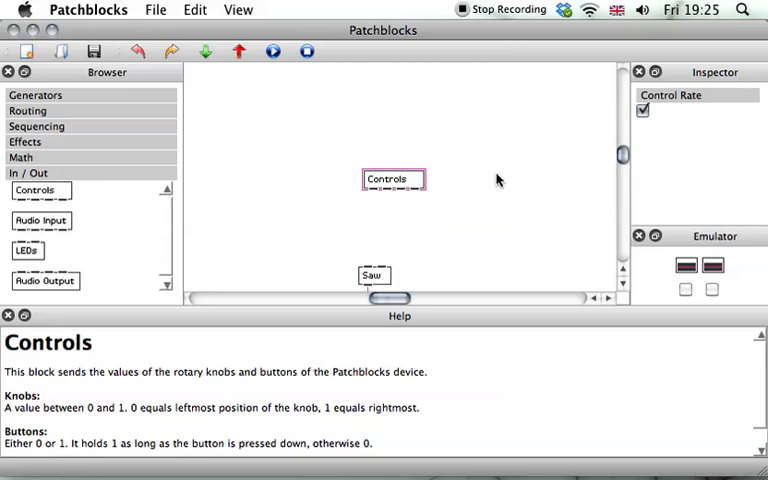
{"action": "mouse_move", "coordinate": [436, 222]}
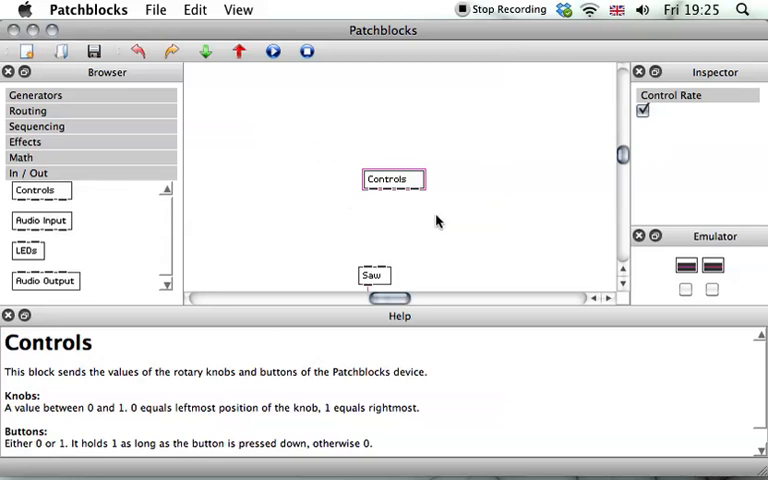
{"action": "mouse_move", "coordinate": [592, 208]}
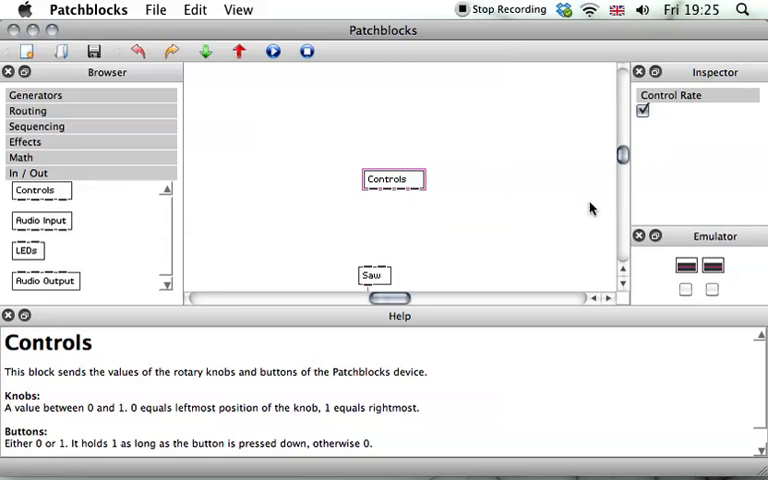
{"action": "mouse_move", "coordinate": [344, 218]}
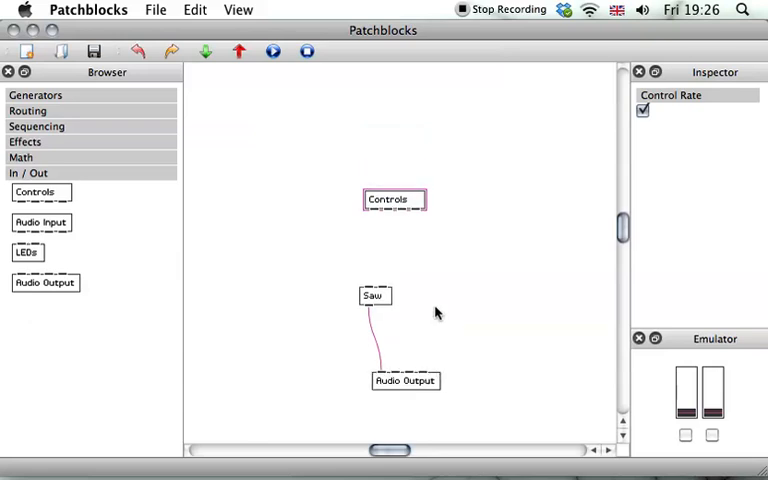
Reposition the Controls block above Saw and expand the Math category in the Browser
{"action": "left_click_drag", "start_coordinate": [394, 198], "coordinate": [394, 216]}
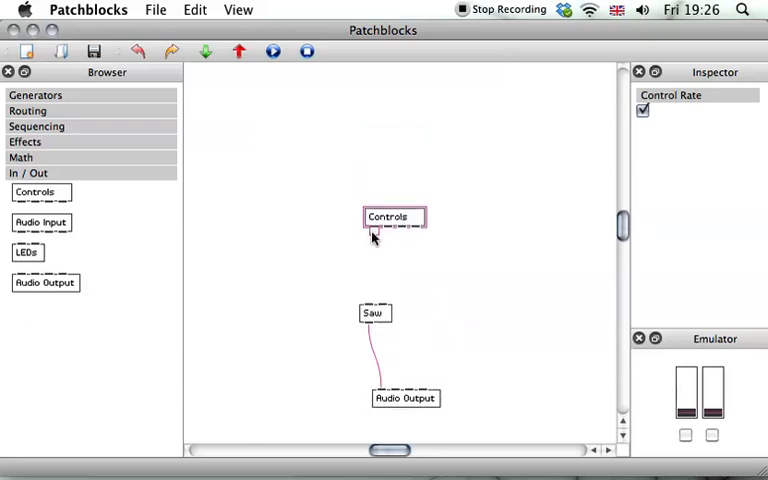
{"action": "mouse_move", "coordinate": [368, 252]}
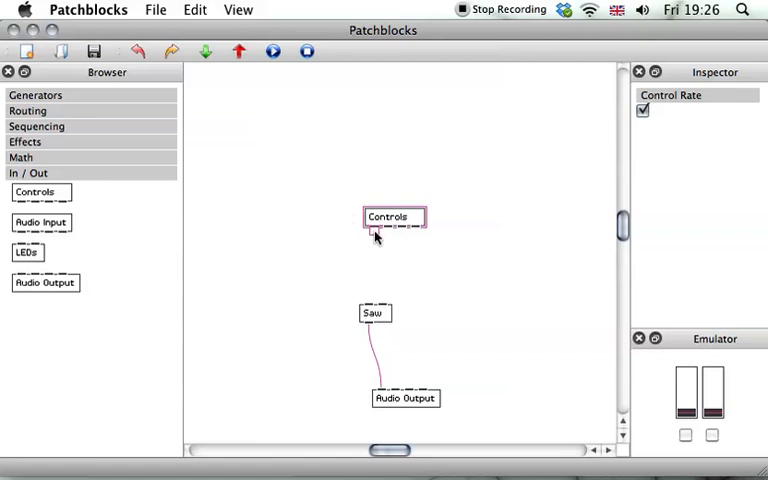
{"action": "mouse_move", "coordinate": [372, 304]}
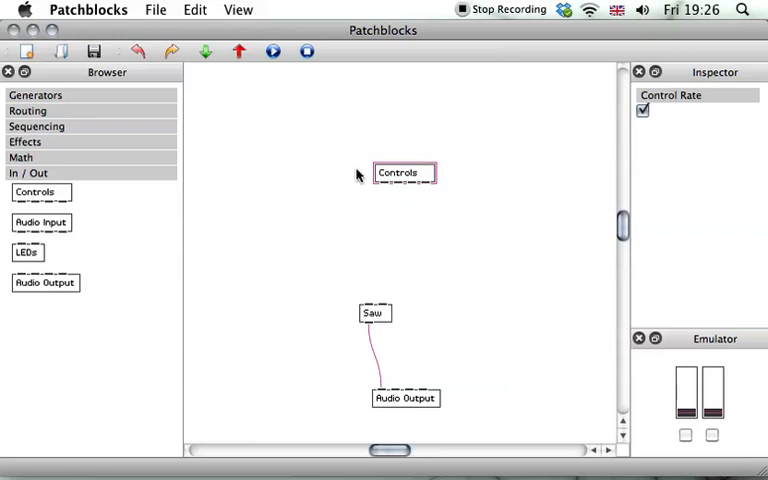
{"action": "left_click", "coordinate": [20, 156]}
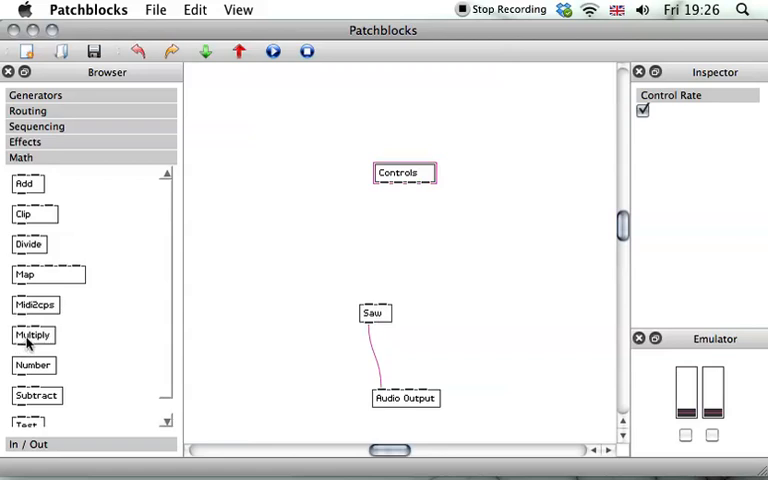
Drag a Multiply block from Math onto the canvas between Controls and Saw
{"action": "left_click_drag", "start_coordinate": [32, 336], "coordinate": [380, 252]}
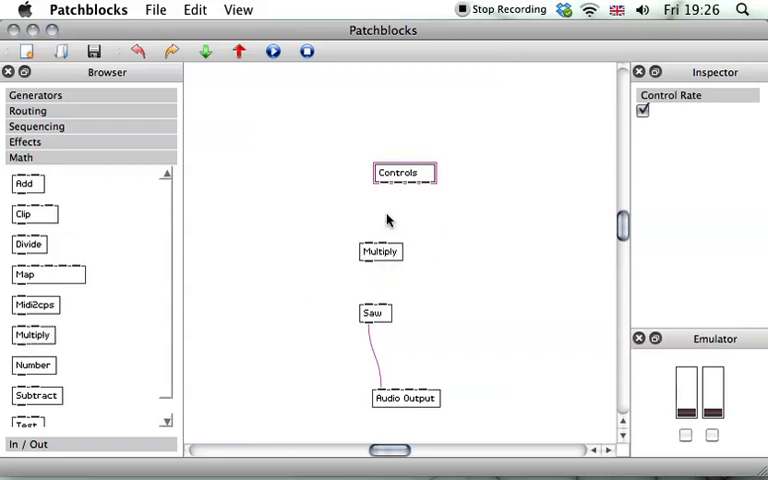
{"action": "mouse_move", "coordinate": [380, 252]}
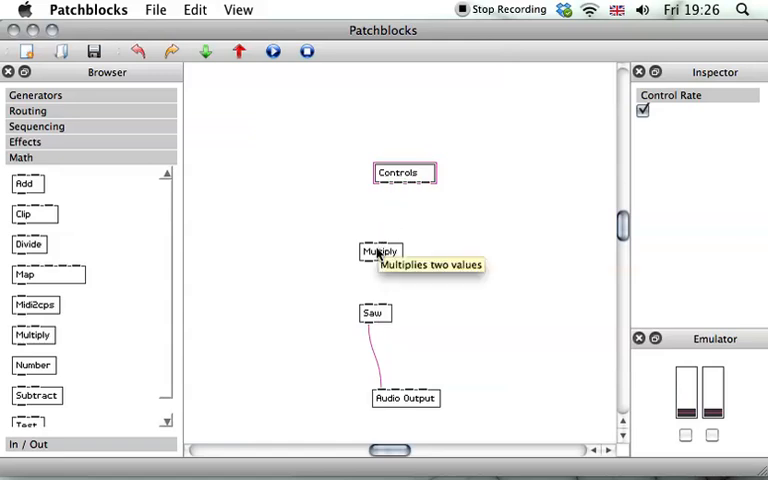
{"action": "mouse_move", "coordinate": [516, 276]}
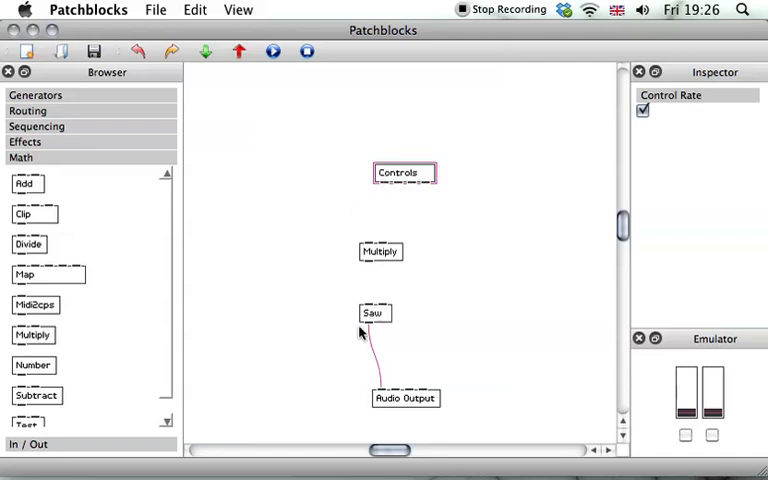
Connect the Controls outlet into the Multiply block's first inlet
{"action": "left_click", "coordinate": [380, 252]}
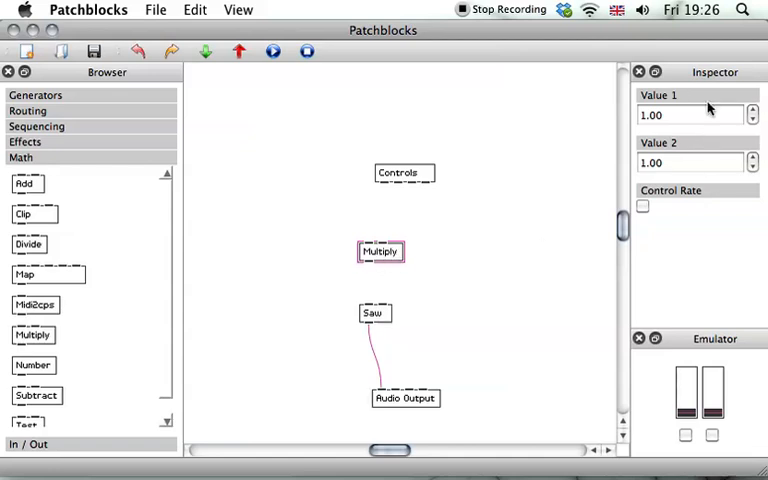
{"action": "mouse_move", "coordinate": [688, 156]}
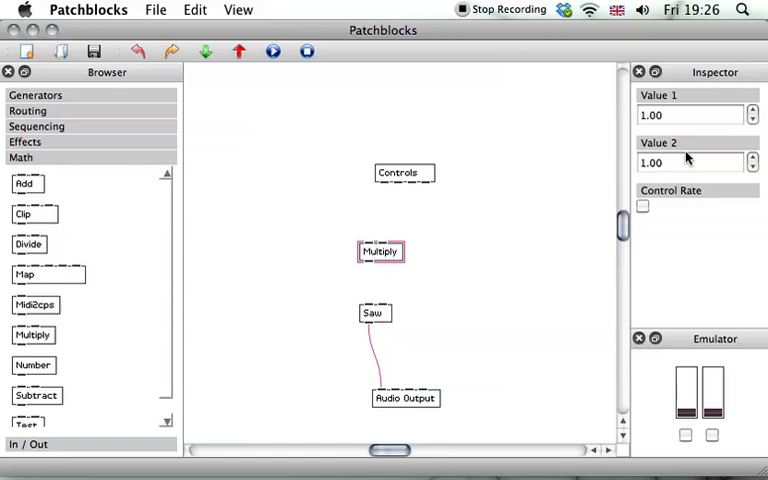
{"action": "mouse_move", "coordinate": [684, 190]}
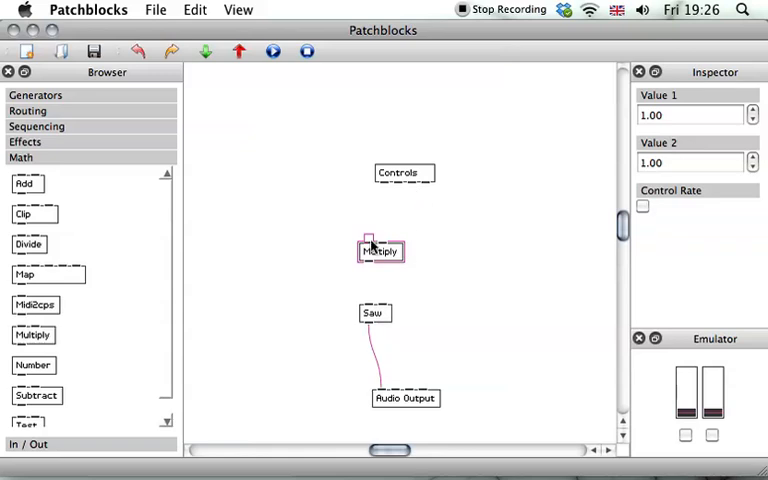
{"action": "left_click", "coordinate": [404, 172]}
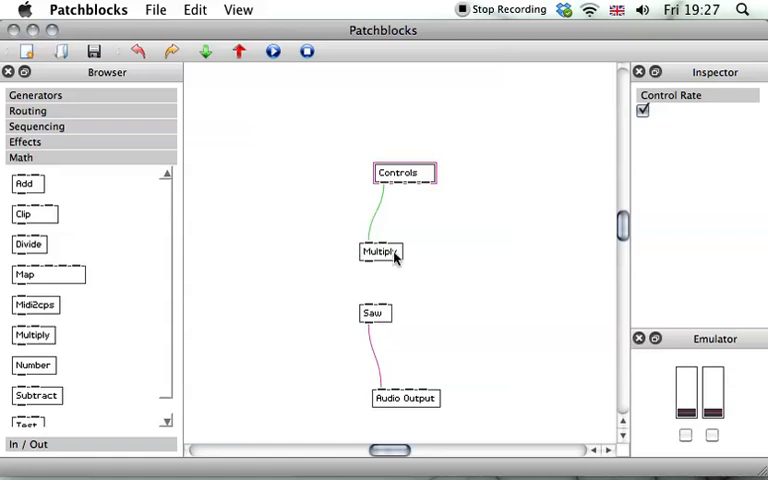
Select the Multiply block and set its Value 2 to 1000.00 in the Inspector
{"action": "left_click", "coordinate": [380, 252]}
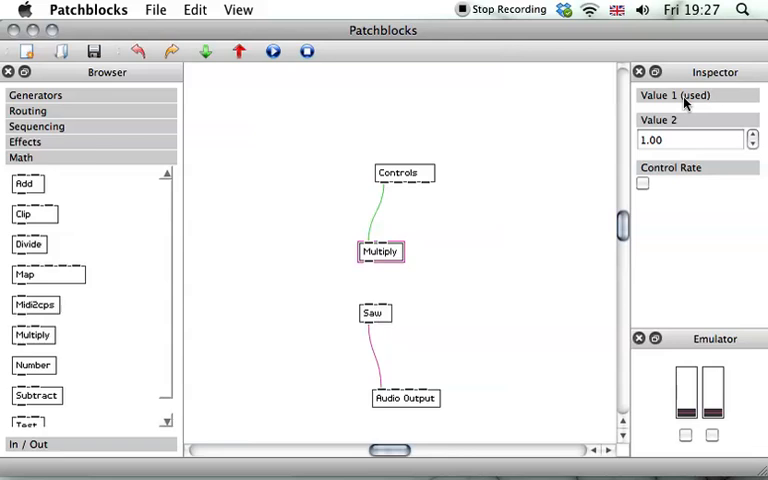
{"action": "mouse_move", "coordinate": [484, 220]}
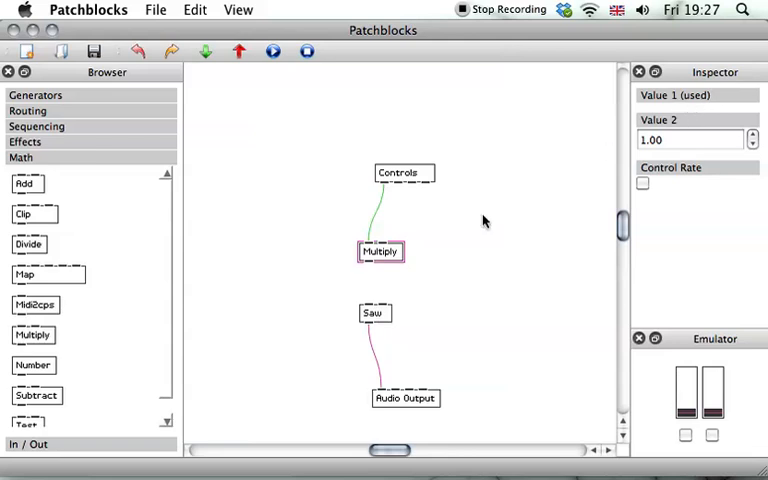
{"action": "mouse_move", "coordinate": [390, 200]}
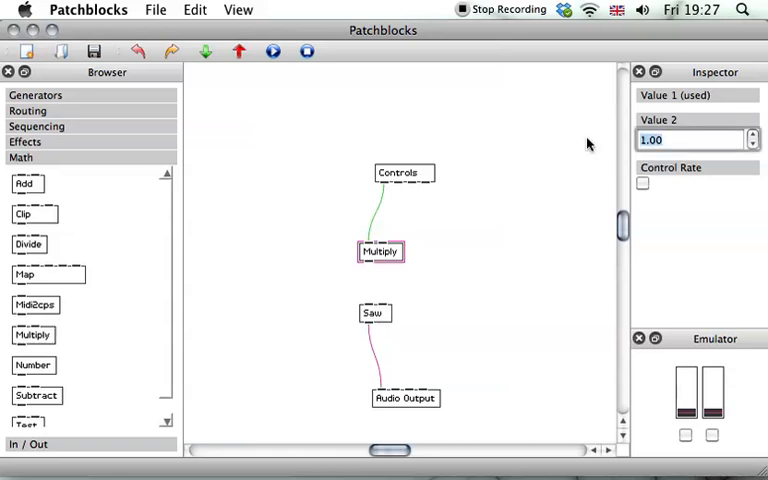
{"action": "type", "text": "1000.00"}
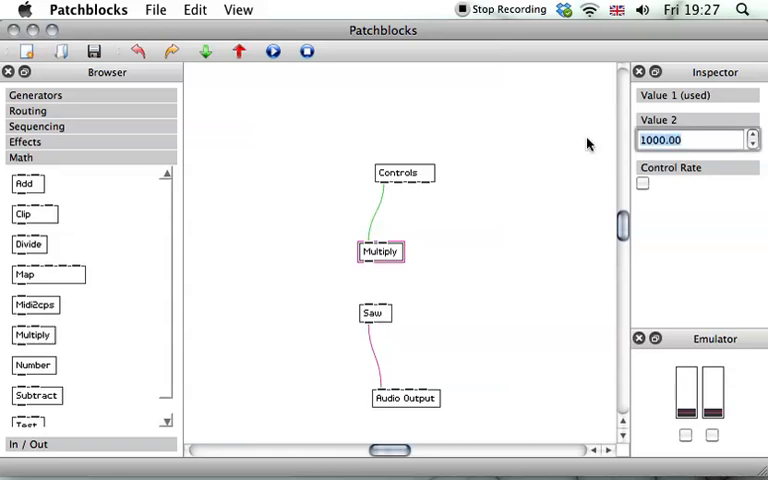
{"action": "left_click", "coordinate": [380, 252]}
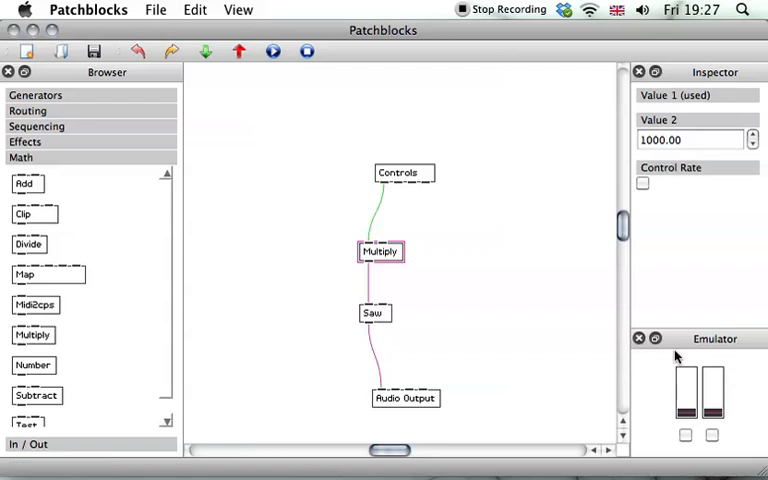
{"action": "mouse_move", "coordinate": [544, 298]}
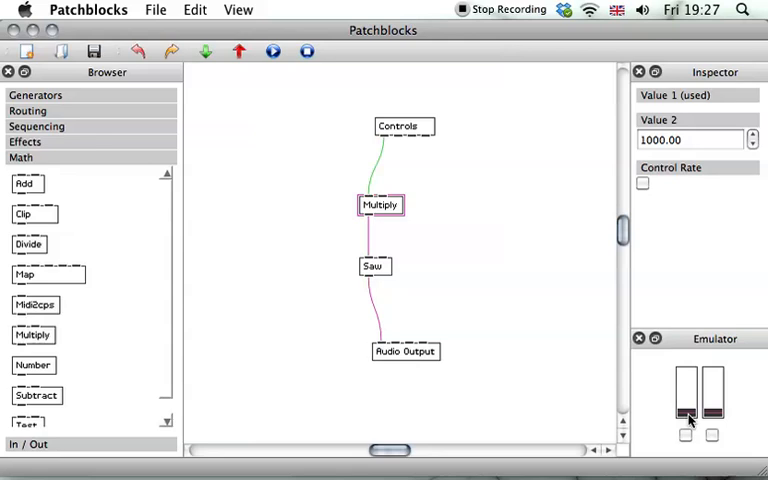
{"action": "left_click_drag", "start_coordinate": [686, 416], "coordinate": [686, 390]}
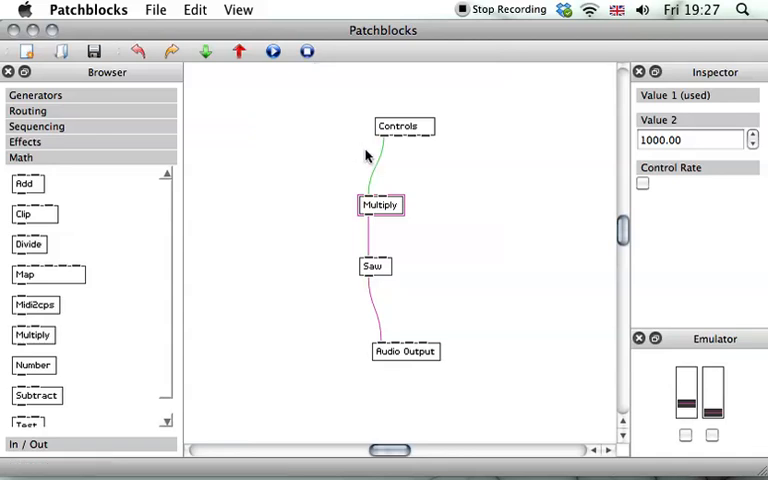
{"action": "mouse_move", "coordinate": [392, 246]}
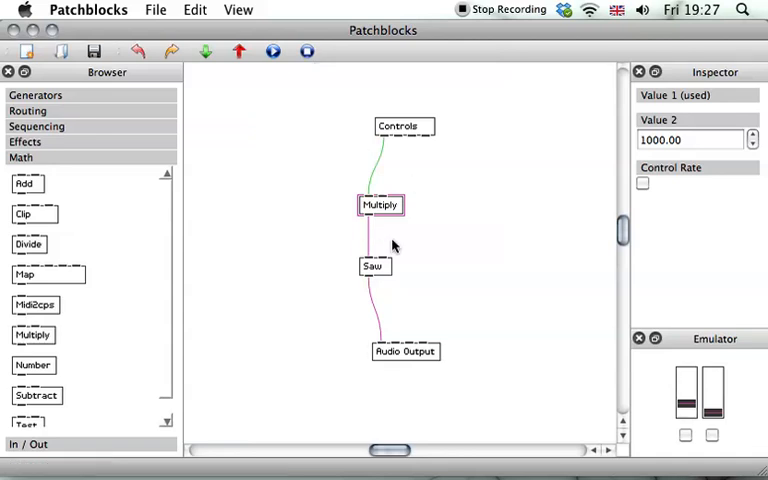
{"action": "mouse_move", "coordinate": [430, 244]}
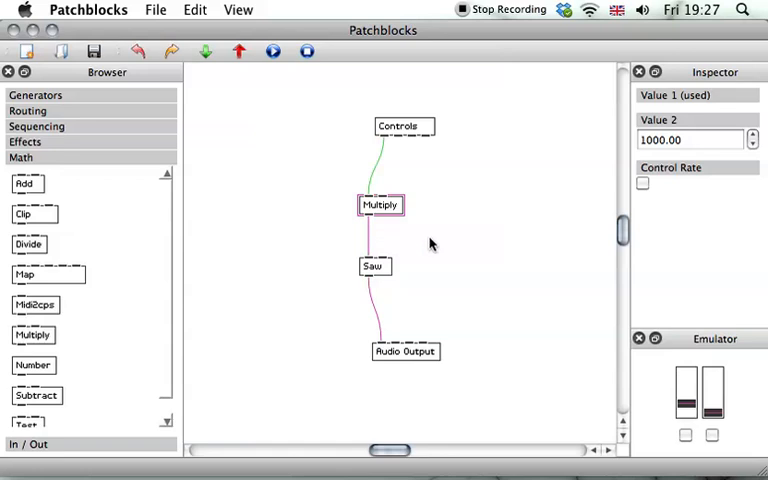
{"action": "mouse_move", "coordinate": [470, 246]}
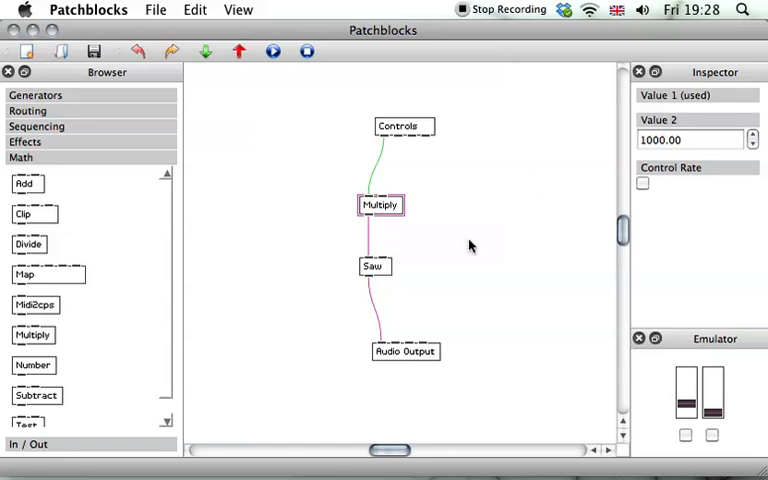
{"action": "mouse_move", "coordinate": [396, 336]}
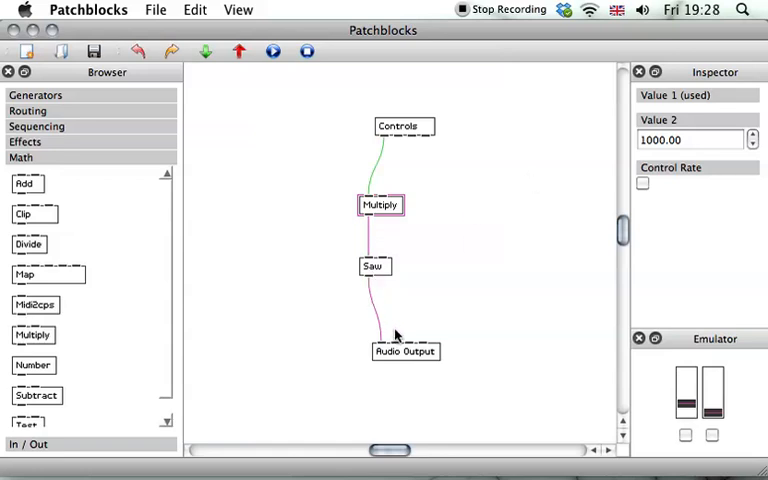
{"action": "mouse_move", "coordinate": [436, 304]}
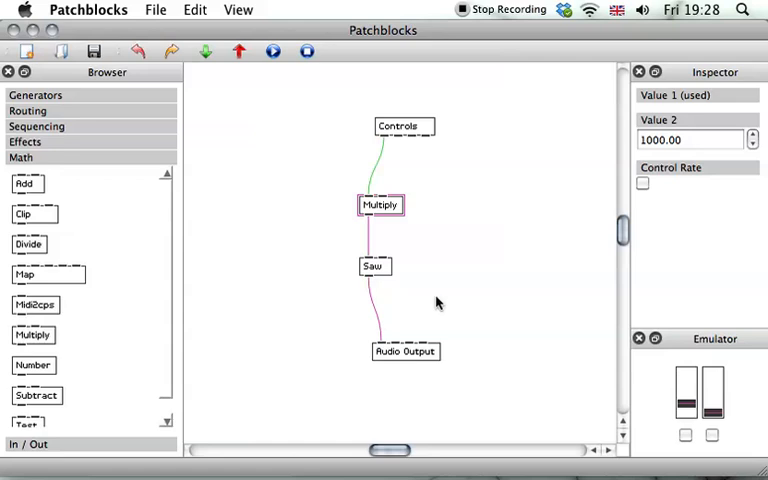
{"action": "mouse_move", "coordinate": [364, 288]}
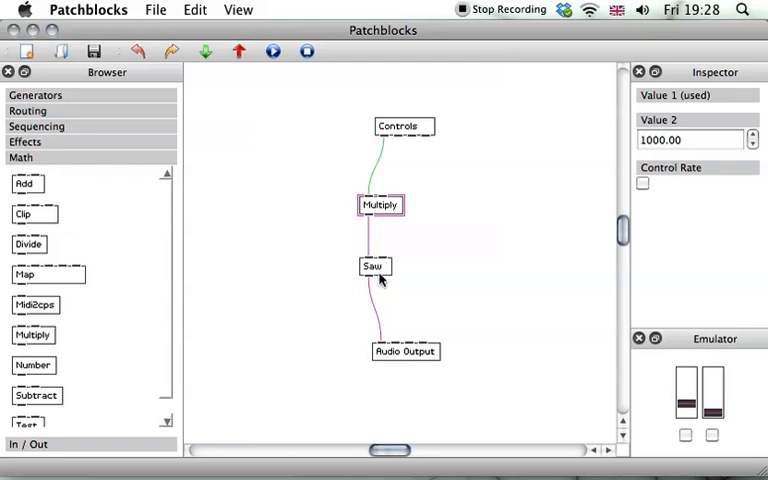
{"action": "mouse_move", "coordinate": [384, 336]}
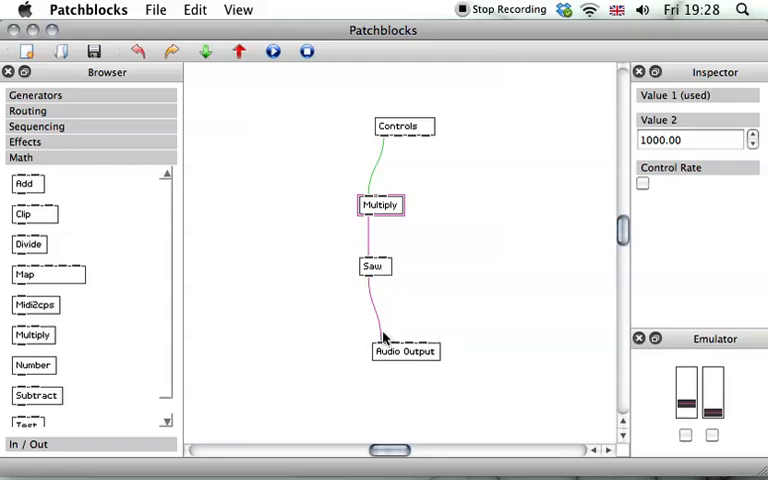
{"action": "mouse_move", "coordinate": [388, 332]}
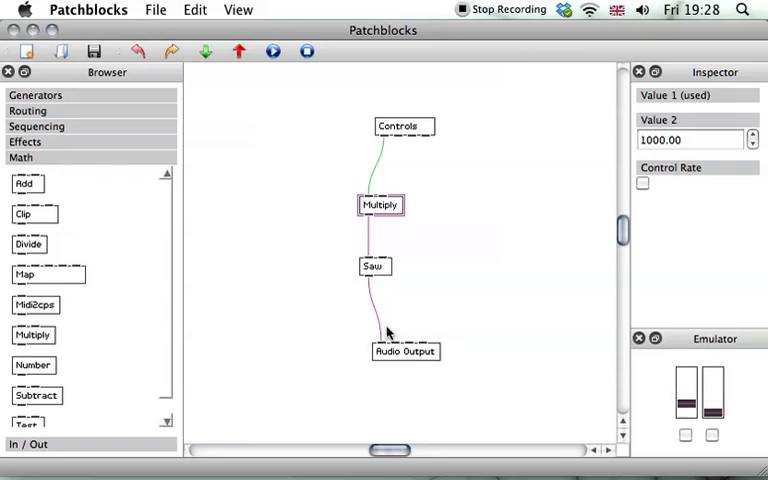
{"action": "mouse_move", "coordinate": [392, 328]}
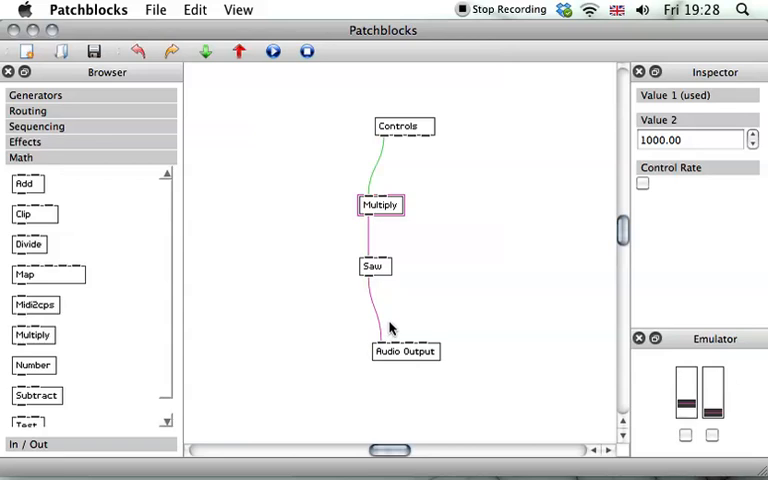
{"action": "mouse_move", "coordinate": [412, 300]}
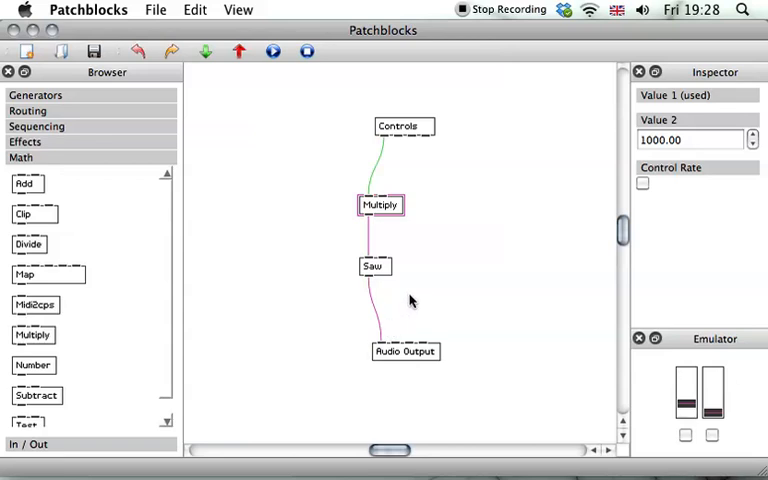
{"action": "mouse_move", "coordinate": [418, 296]}
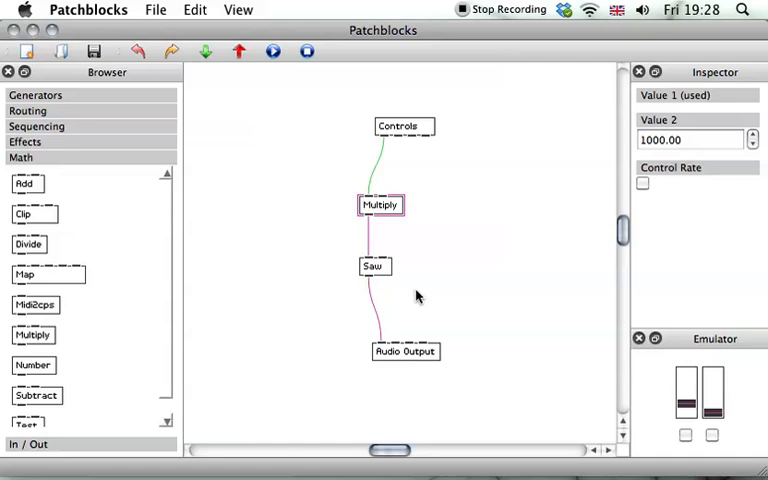
{"action": "mouse_move", "coordinate": [440, 260]}
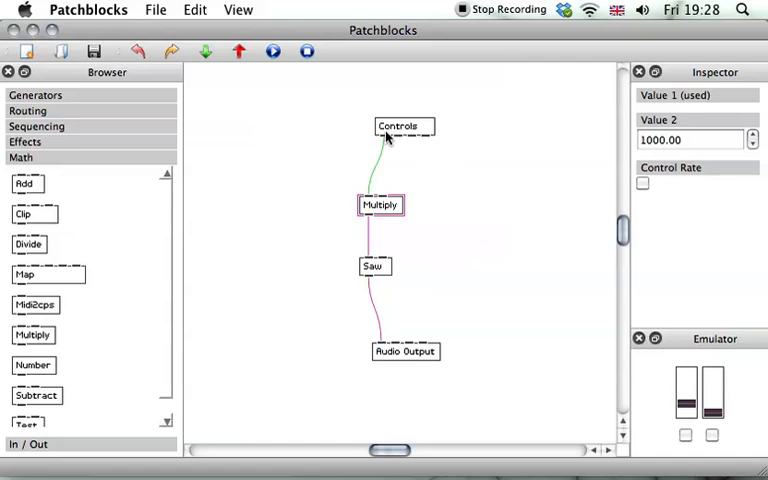
{"action": "mouse_move", "coordinate": [384, 160]}
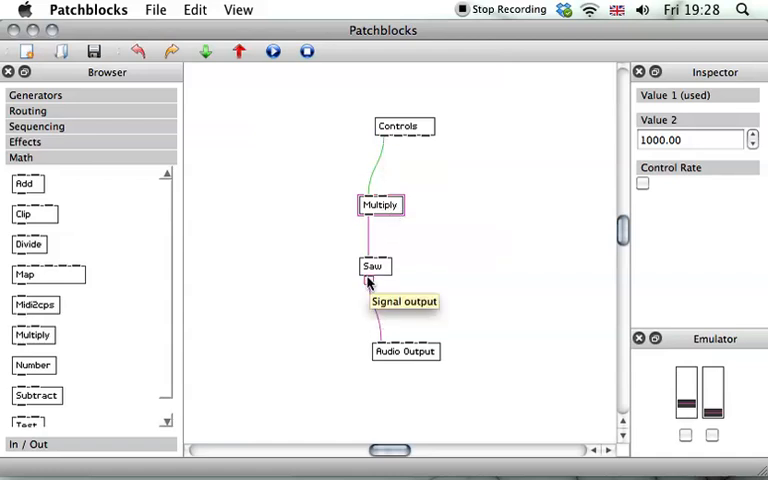
{"action": "mouse_move", "coordinate": [384, 216]}
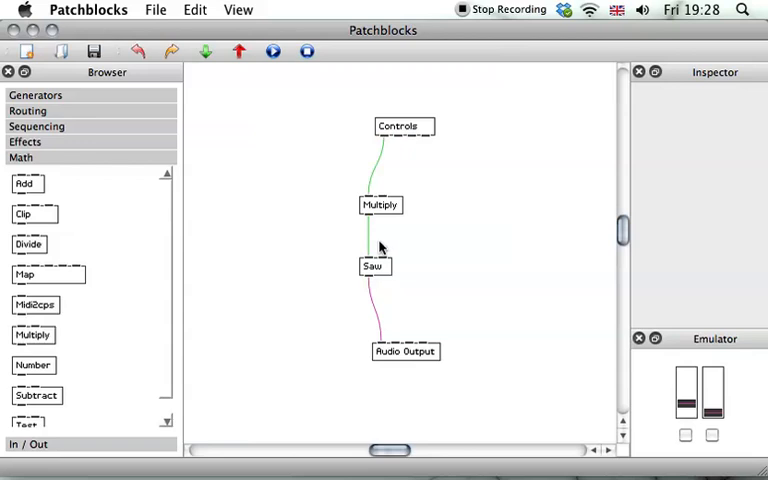
{"action": "mouse_move", "coordinate": [388, 248]}
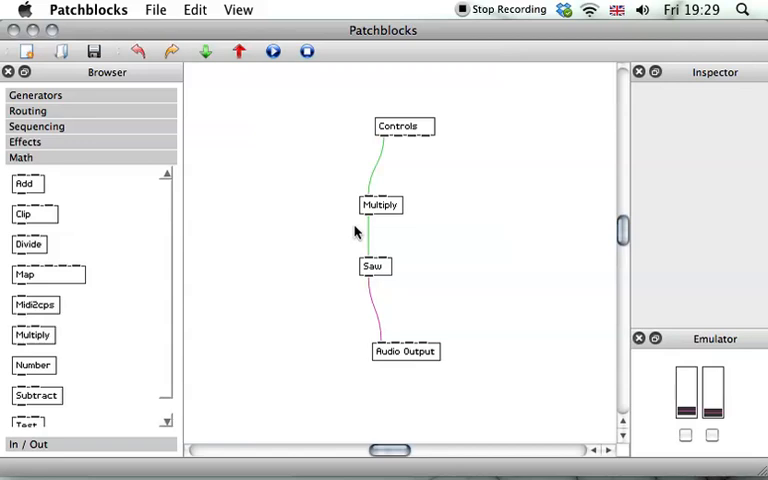
{"action": "mouse_move", "coordinate": [432, 208]}
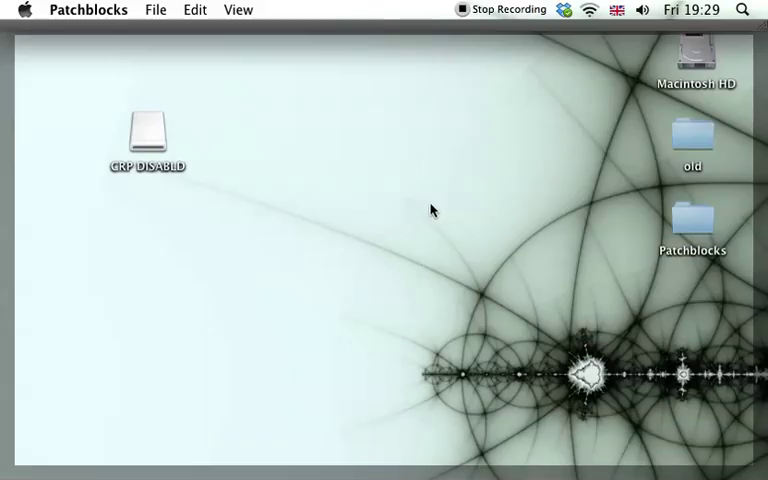
{"action": "mouse_move", "coordinate": [204, 68]}
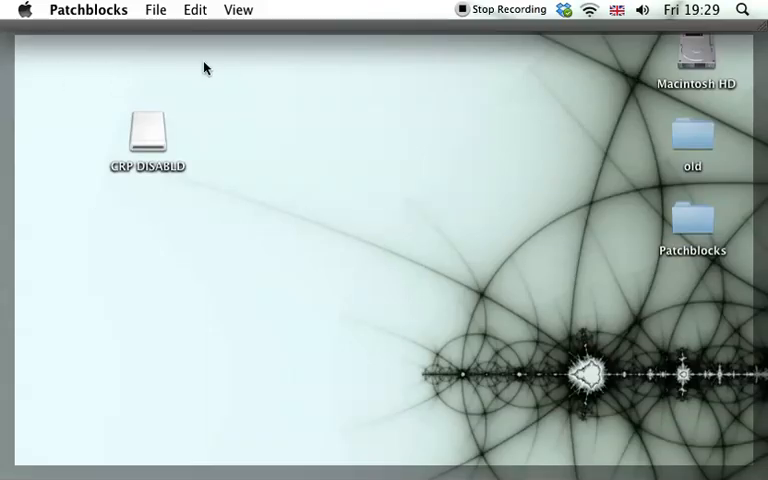
Focus the desktop and open the CRP DISABLD drive in Finder
{"action": "left_click", "coordinate": [148, 132]}
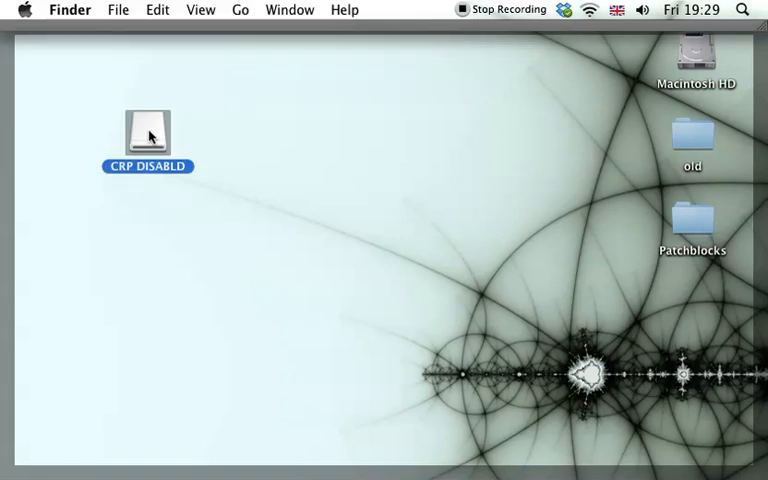
{"action": "double_click", "coordinate": [148, 130]}
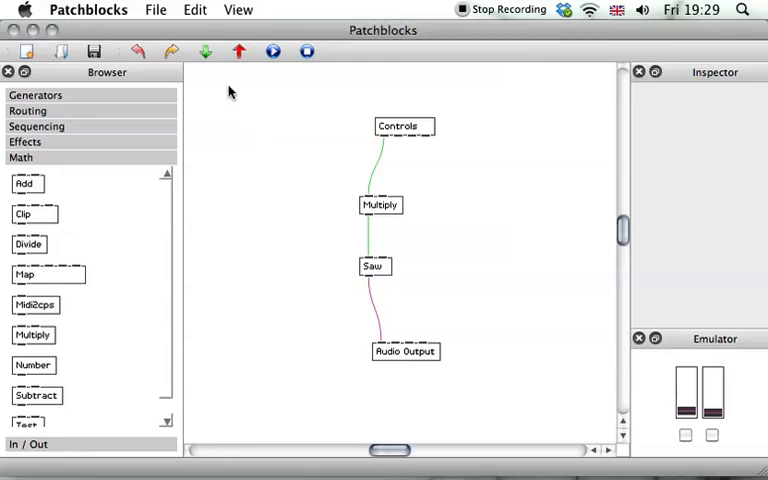
{"action": "mouse_move", "coordinate": [206, 50]}
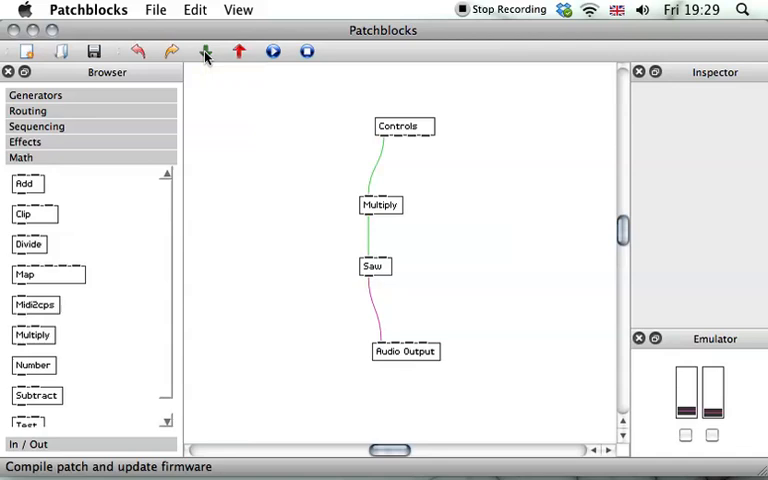
Compile the patch, update the block's firmware, and acknowledge "Firmware updated!"
{"action": "left_click", "coordinate": [208, 50]}
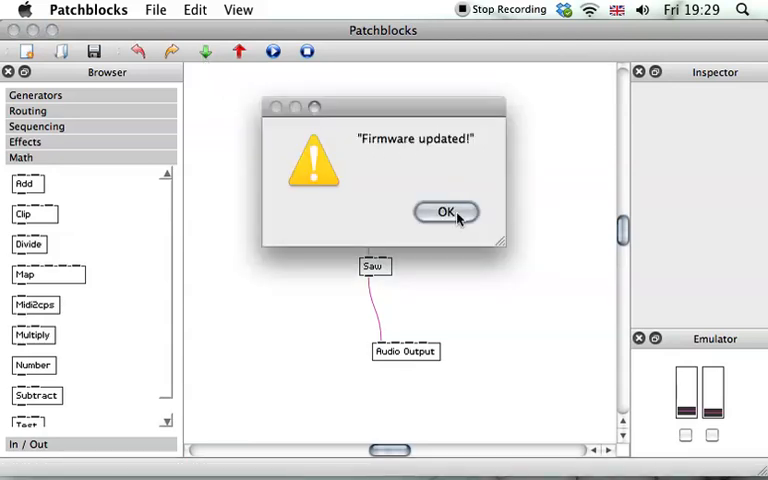
{"action": "left_click", "coordinate": [444, 212]}
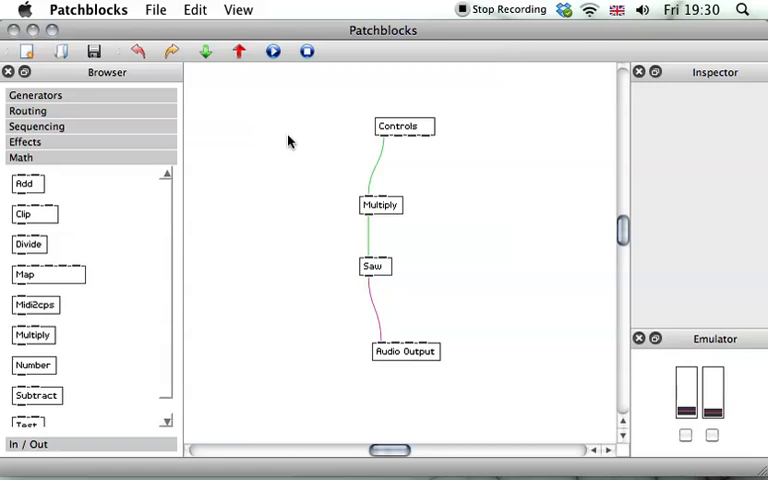
{"action": "mouse_move", "coordinate": [334, 160]}
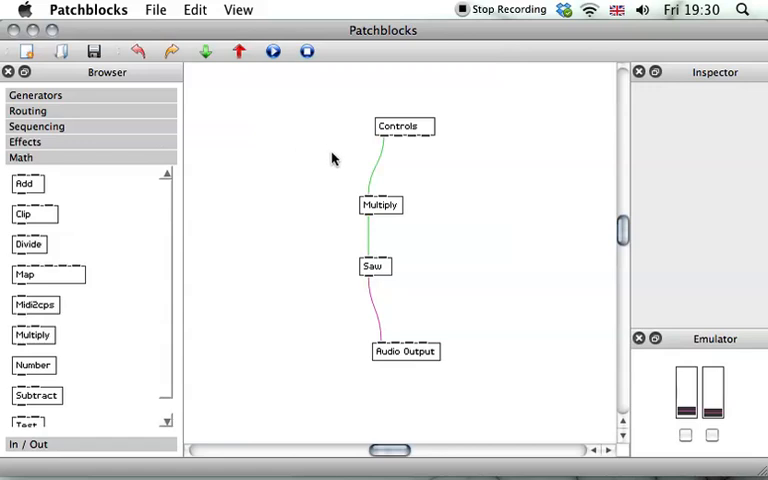